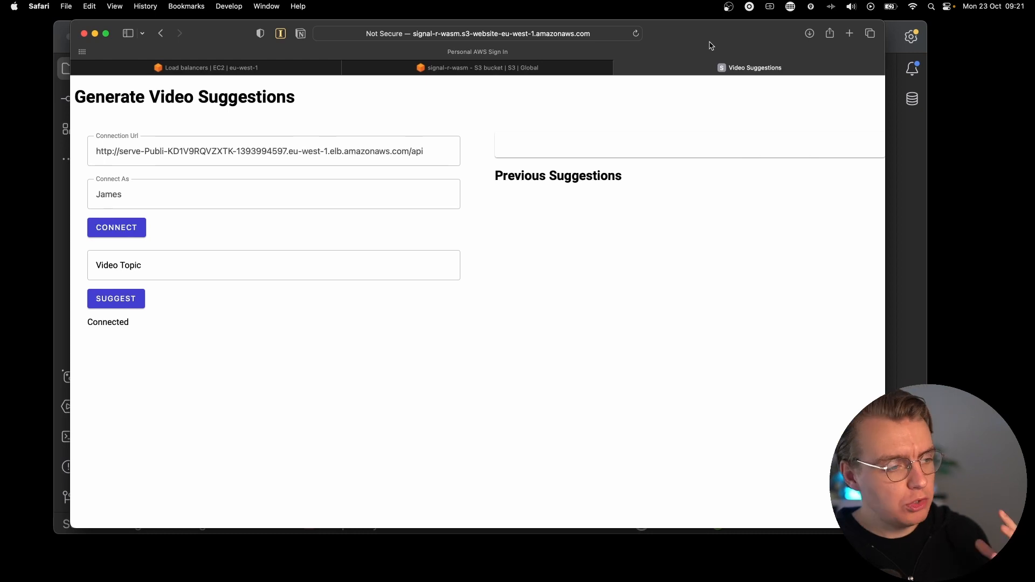
{"action": "mouse_move", "coordinate": [687, 80]}
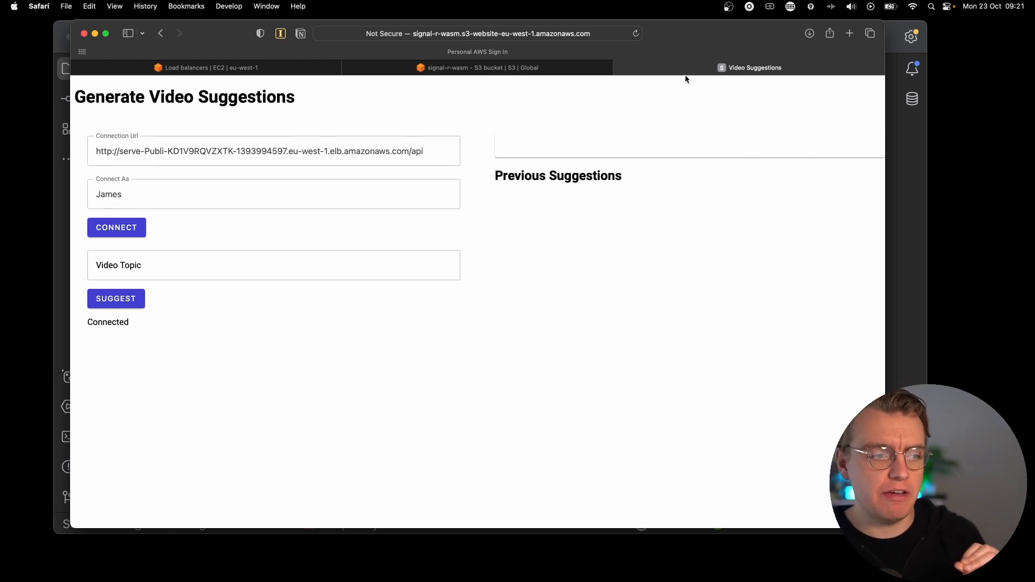
Request suggestions for the topic 'DynamoDB' in Safari and wait for the streamed video outlines
{"action": "left_click", "coordinate": [273, 265]}
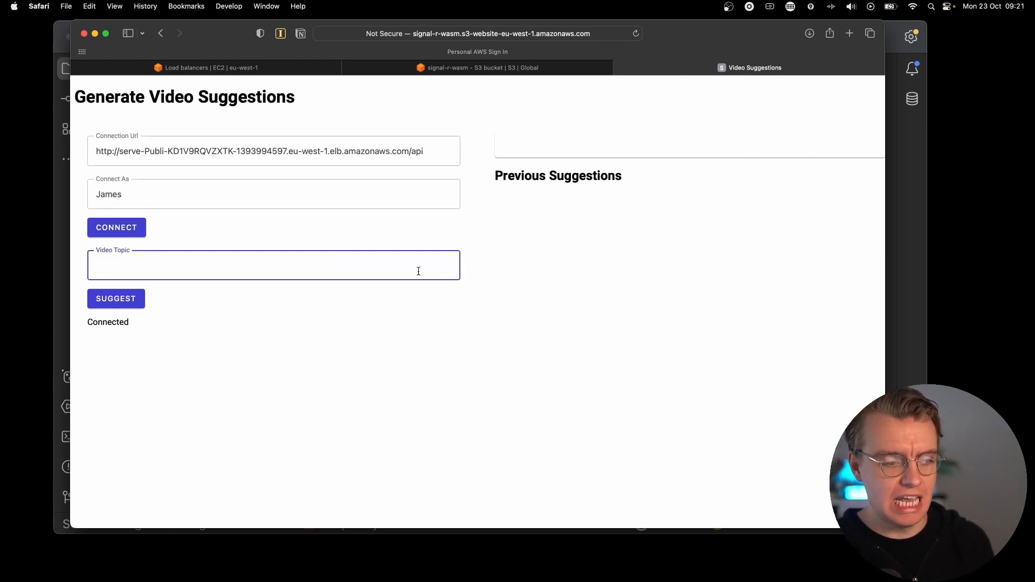
{"action": "type", "text": "DynamoDB"}
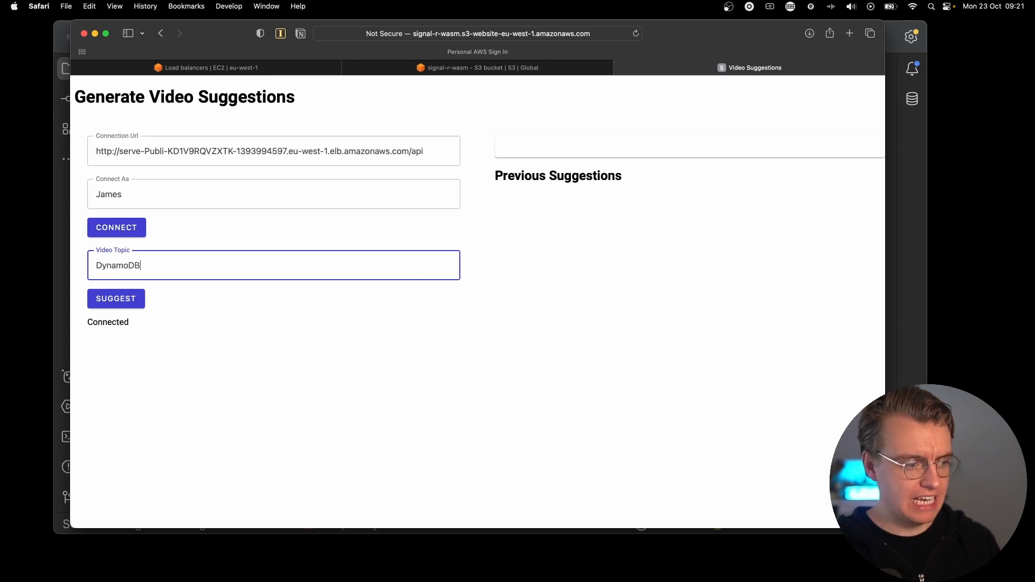
{"action": "left_click", "coordinate": [115, 298]}
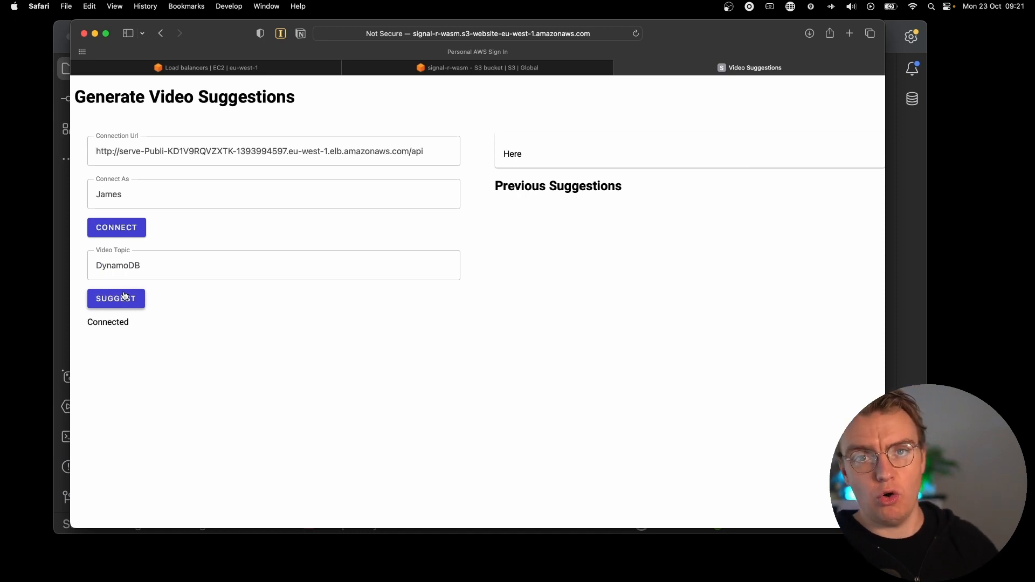
{"action": "left_click", "coordinate": [115, 298]}
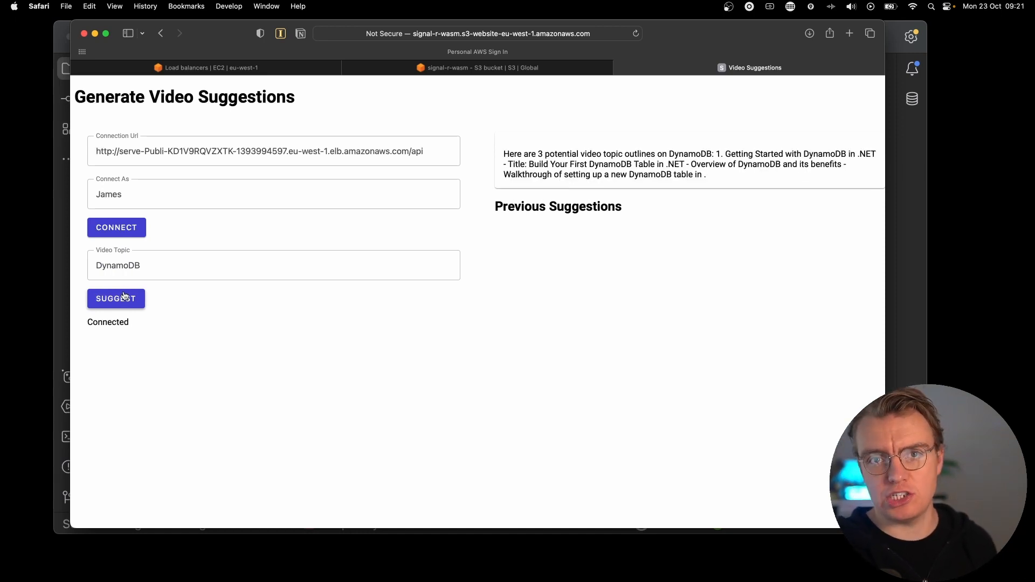
{"action": "left_click", "coordinate": [116, 298]}
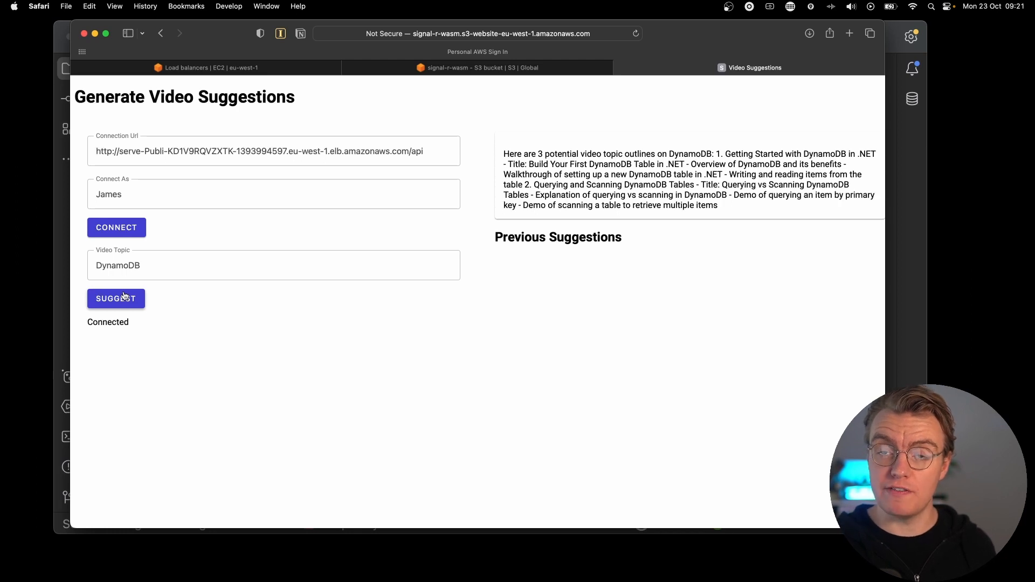
{"action": "left_click", "coordinate": [115, 298]}
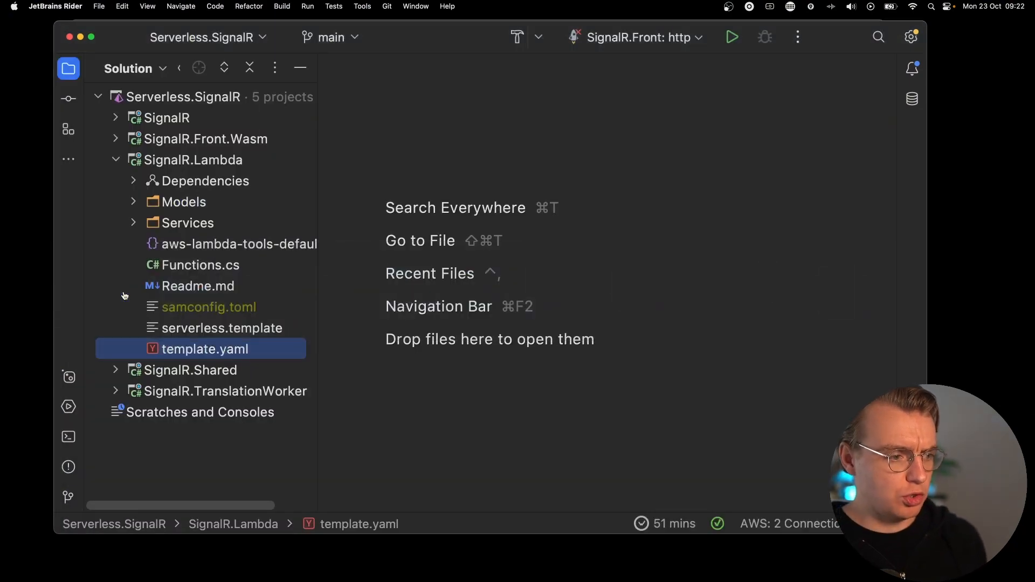
{"action": "mouse_move", "coordinate": [293, 191]}
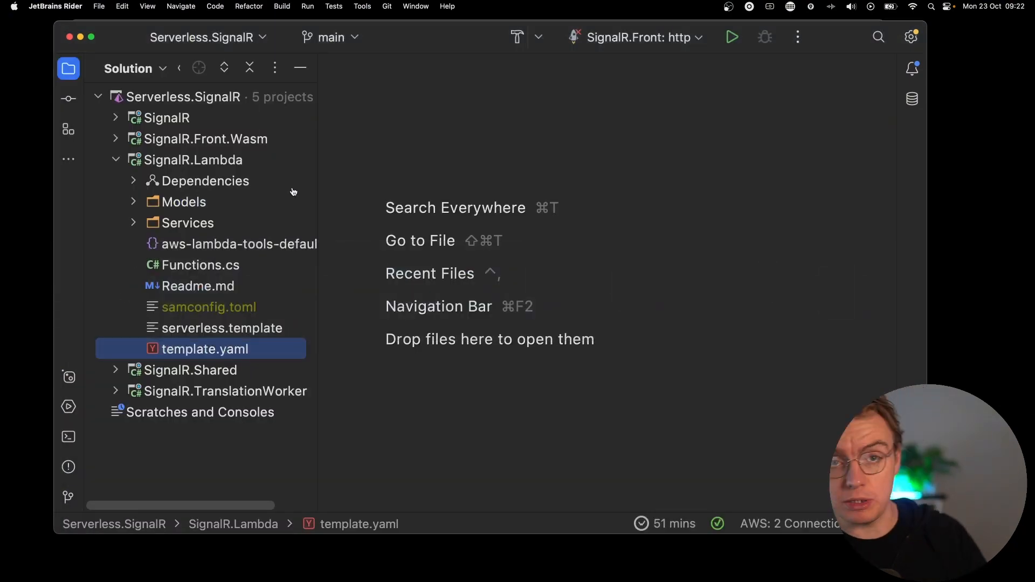
{"action": "mouse_move", "coordinate": [322, 200]}
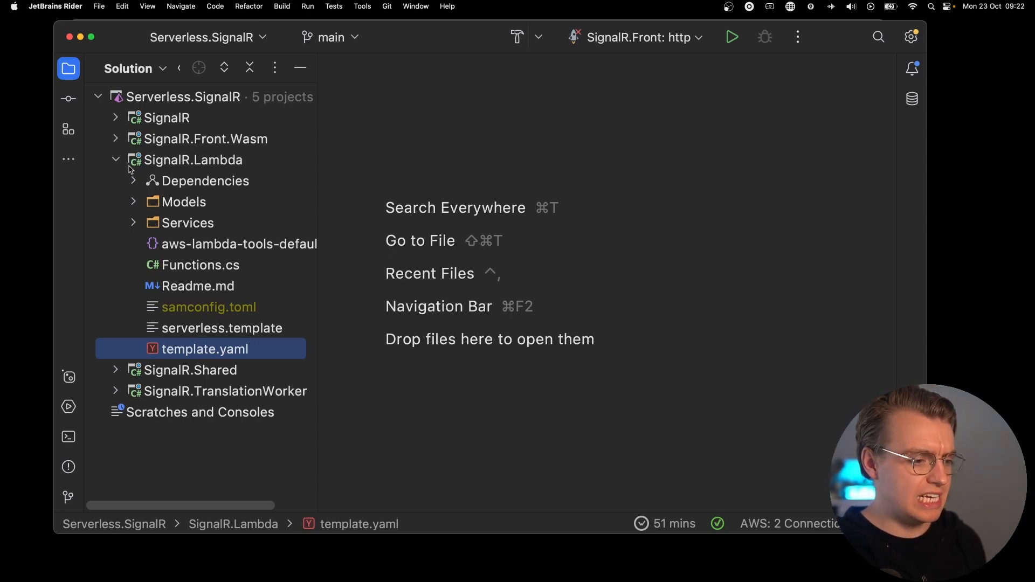
Collapse SignalR.Lambda and expand SignalR.TranslationWorker to browse its workers, Program.cs and Dockerfile
{"action": "left_click", "coordinate": [115, 159]}
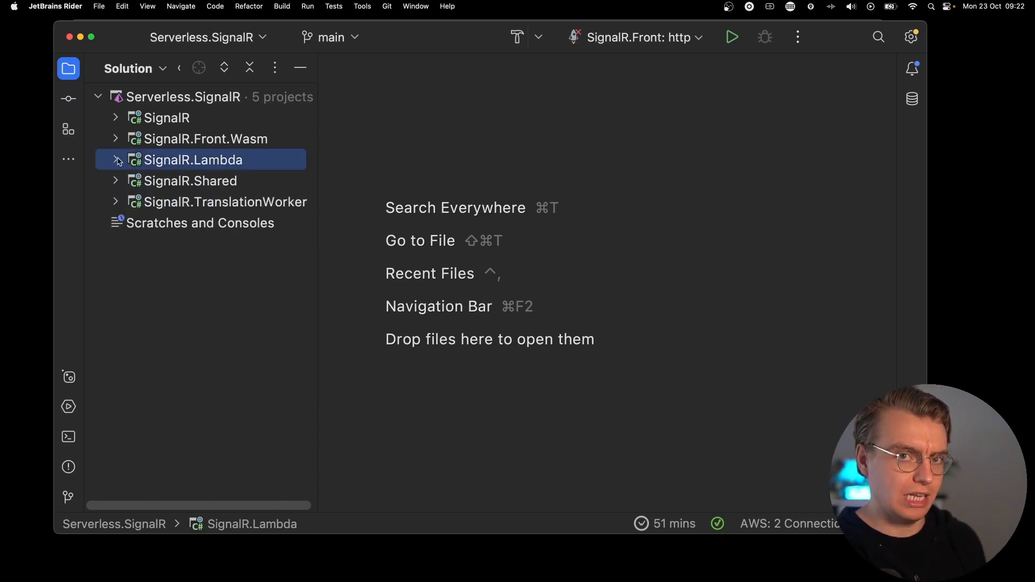
{"action": "left_click", "coordinate": [117, 203]}
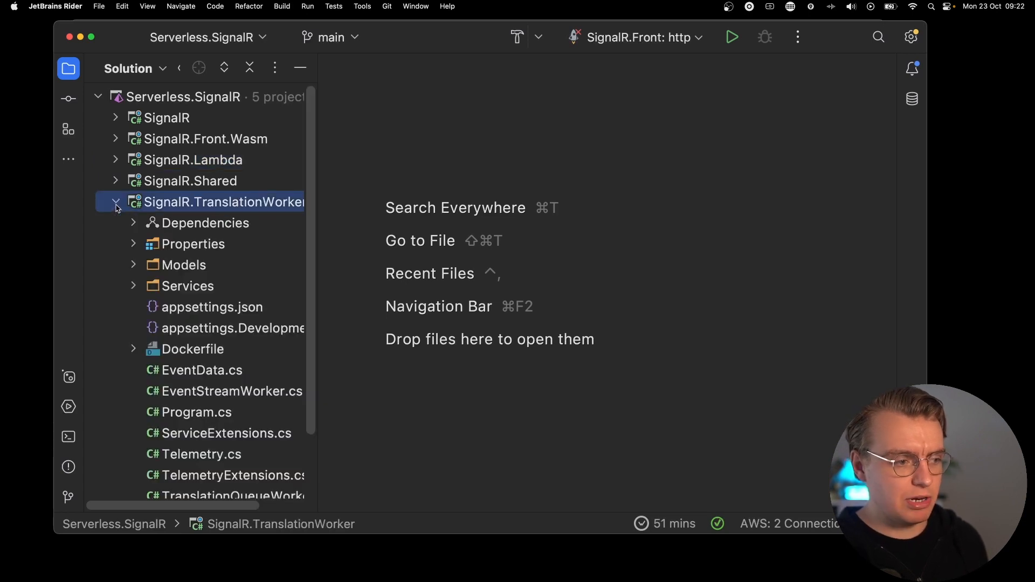
{"action": "scroll", "scroll_direction": "down", "scroll_amount": 3}
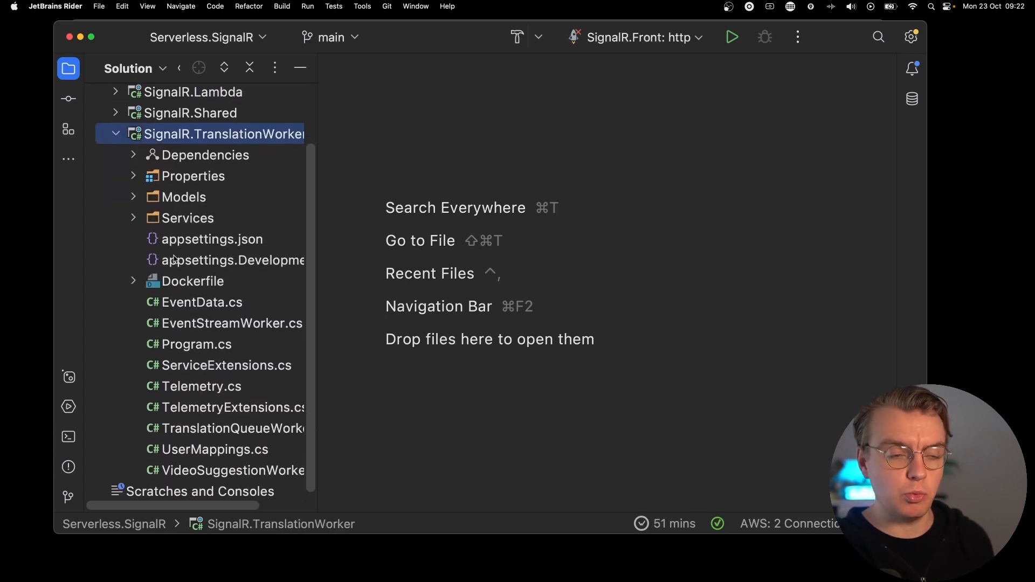
{"action": "scroll", "scroll_direction": "up", "scroll_amount": 3}
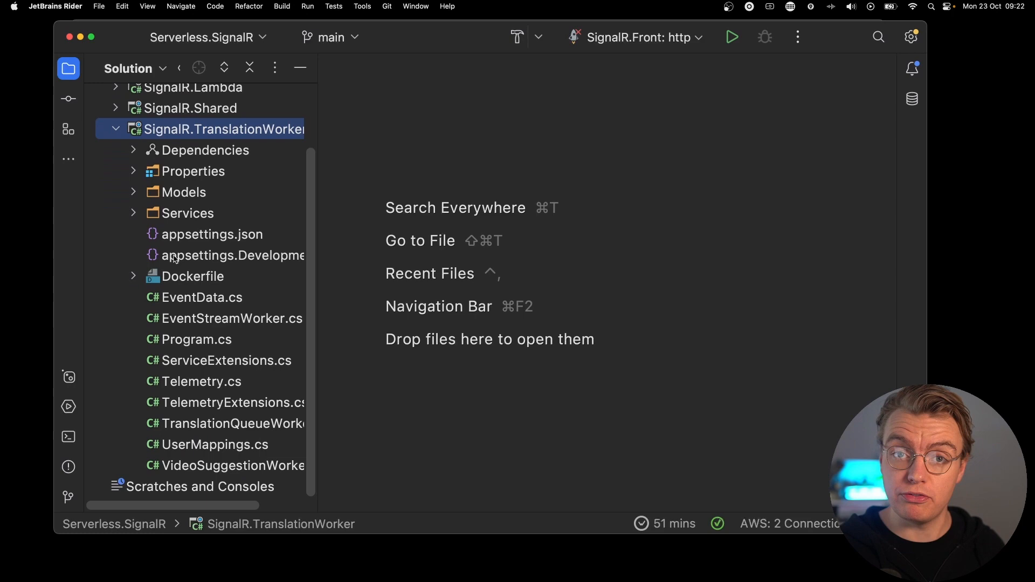
{"action": "mouse_move", "coordinate": [255, 394]}
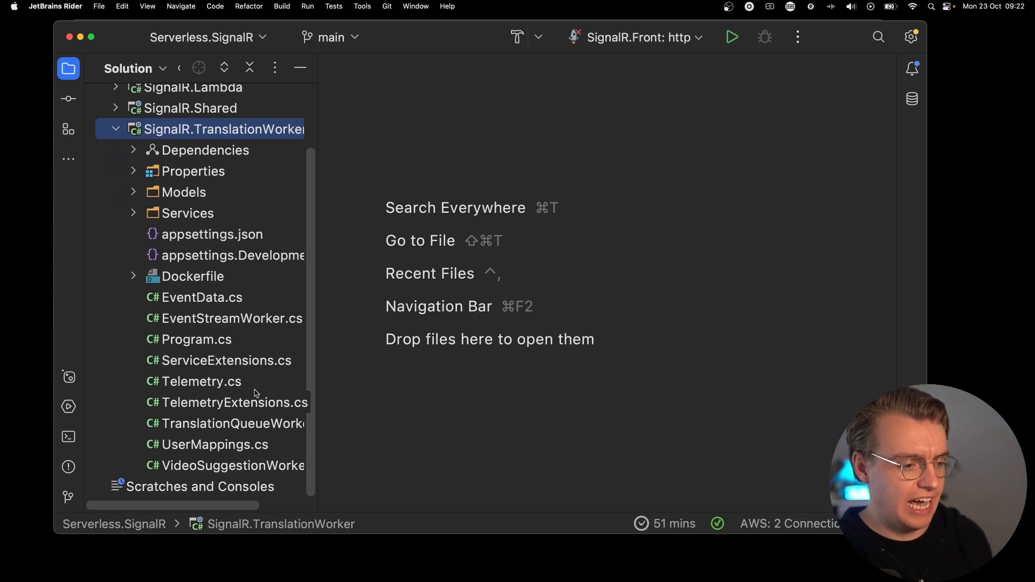
Read through the ExecuteAsync loop in VideoSuggestionWorker.cs, then close the file
{"action": "double_click", "coordinate": [232, 466]}
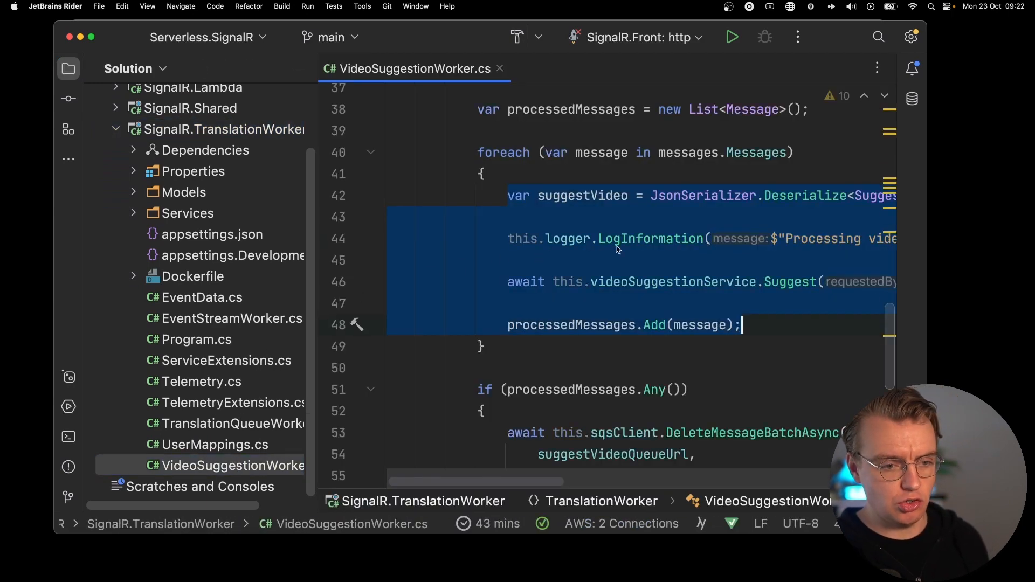
{"action": "scroll", "scroll_direction": "up", "scroll_amount": 3}
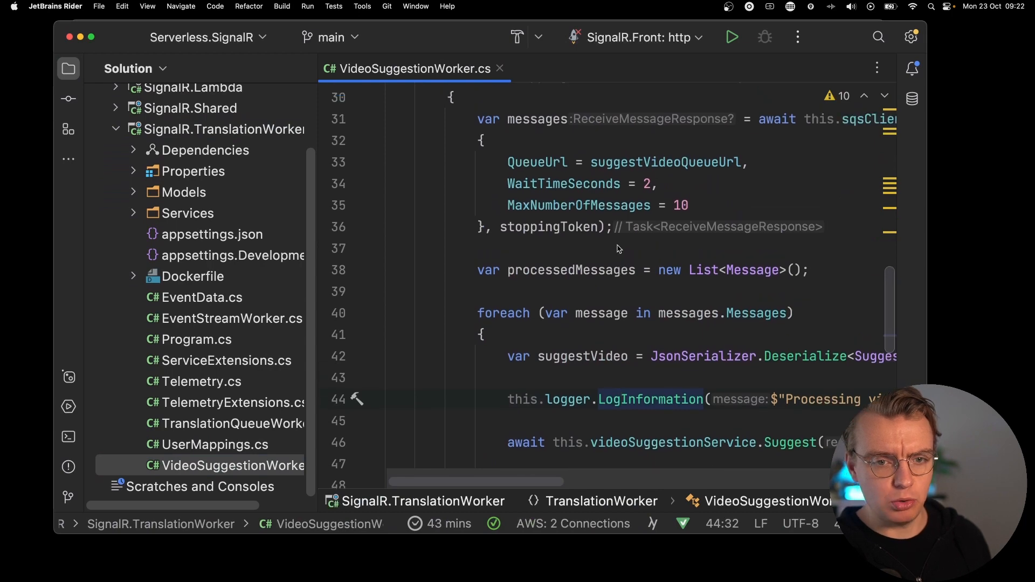
{"action": "left_click", "coordinate": [68, 68]}
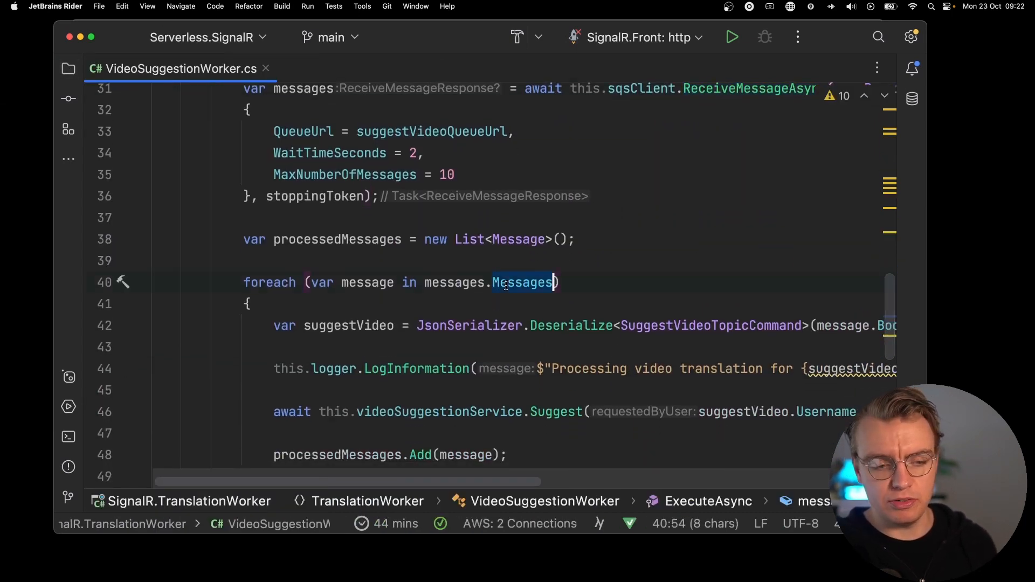
{"action": "scroll", "scroll_direction": "down", "scroll_amount": 3}
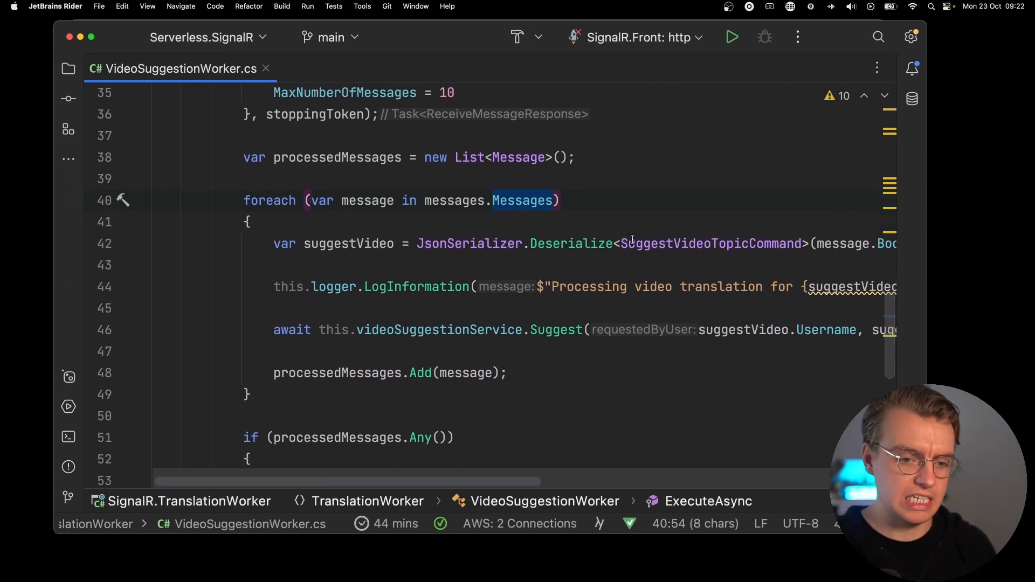
{"action": "scroll", "scroll_direction": "down", "scroll_amount": 3}
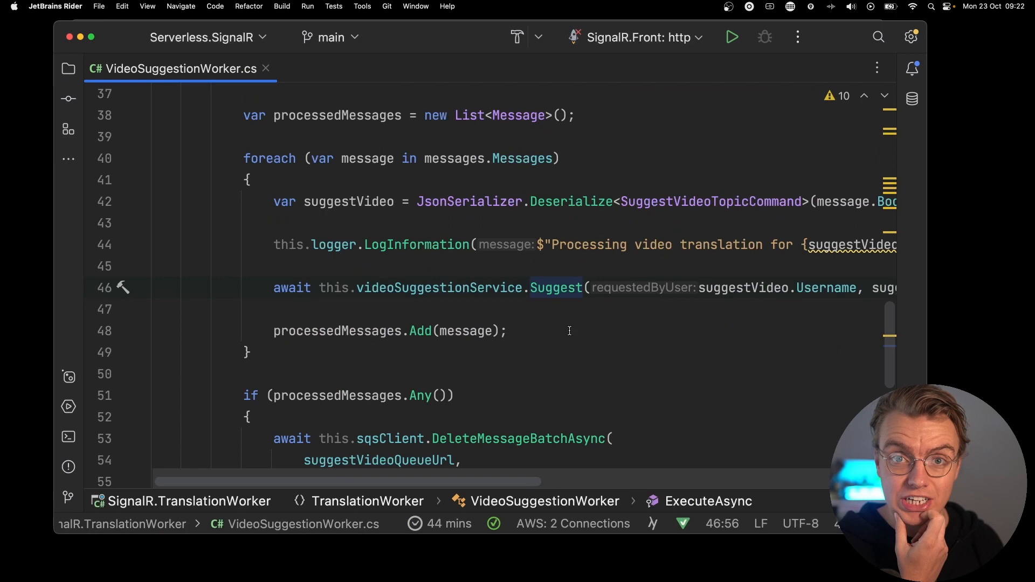
{"action": "scroll", "scroll_direction": "up", "scroll_amount": 3}
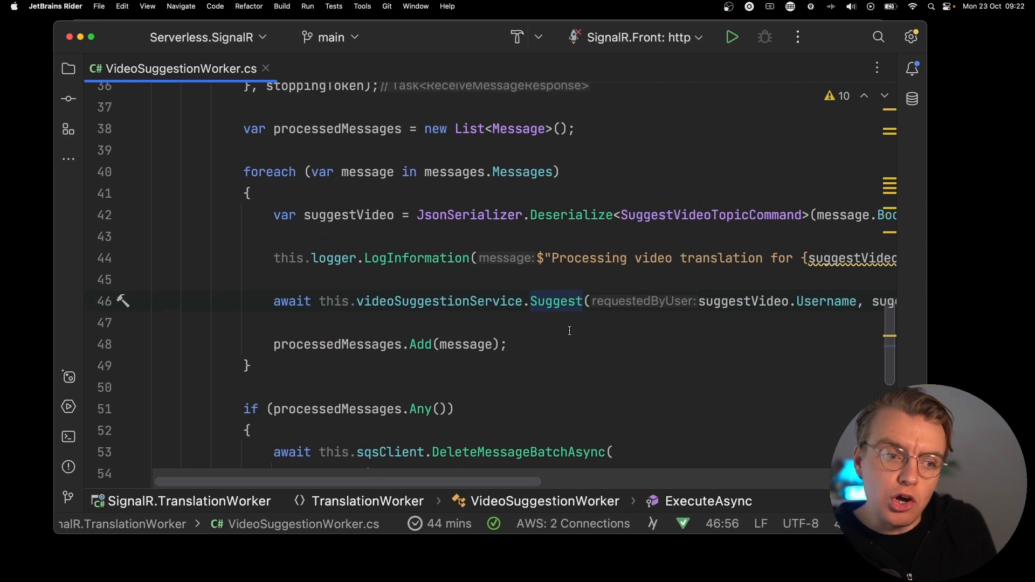
{"action": "scroll", "scroll_direction": "up", "scroll_amount": 3}
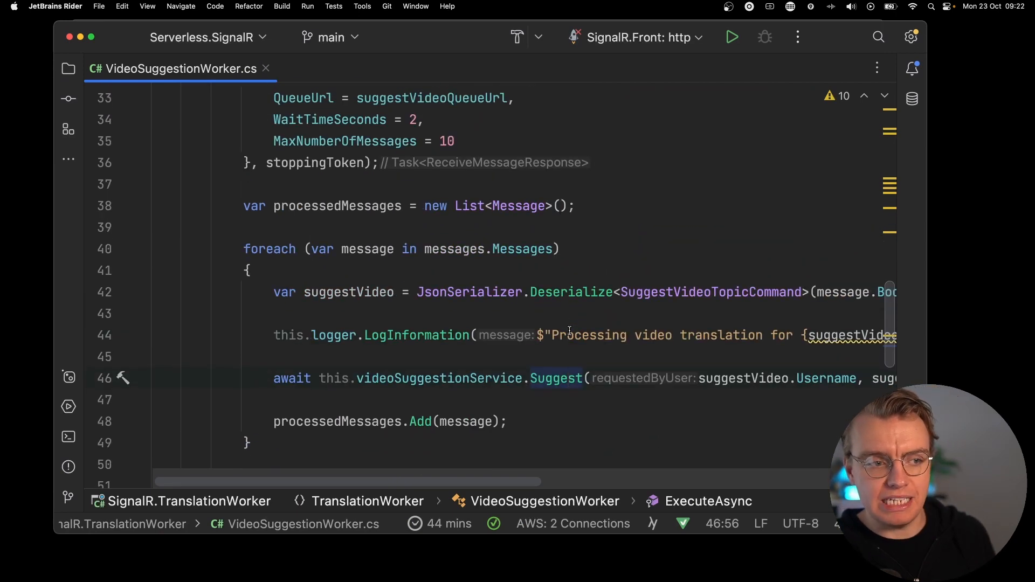
{"action": "scroll", "scroll_direction": "down", "scroll_amount": 3}
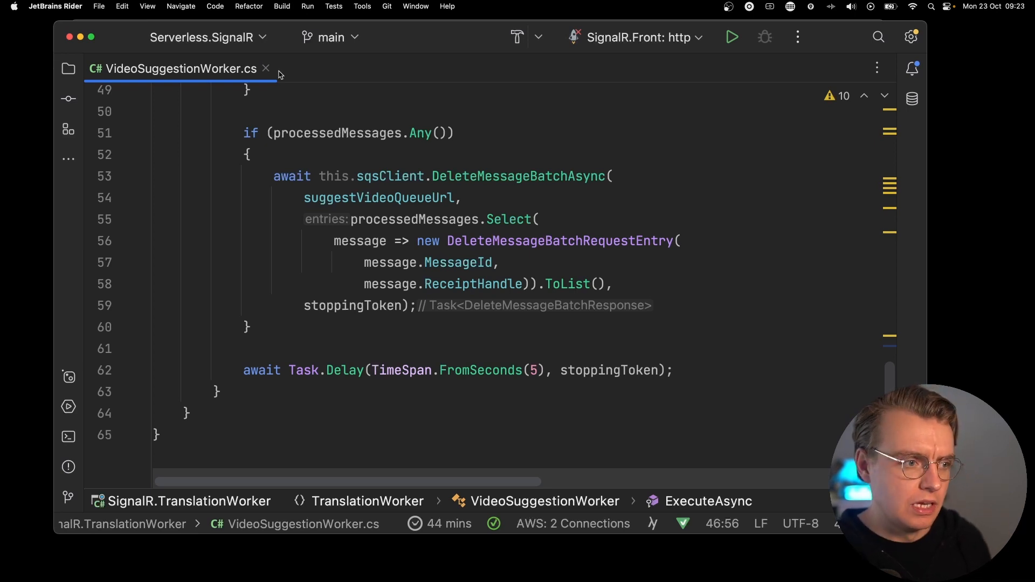
{"action": "left_click", "coordinate": [68, 68]}
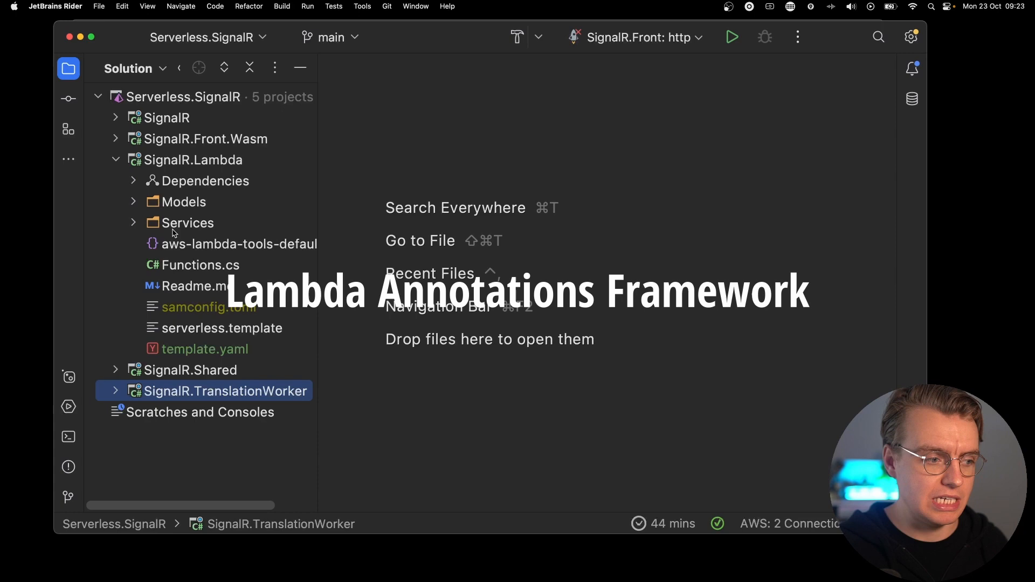
{"action": "double_click", "coordinate": [200, 265]}
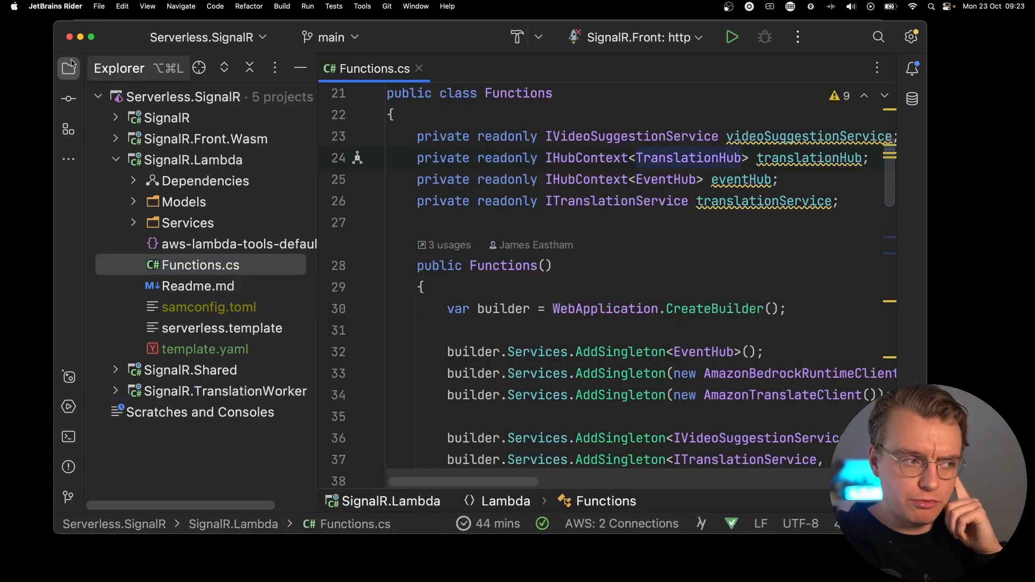
{"action": "left_click", "coordinate": [68, 68]}
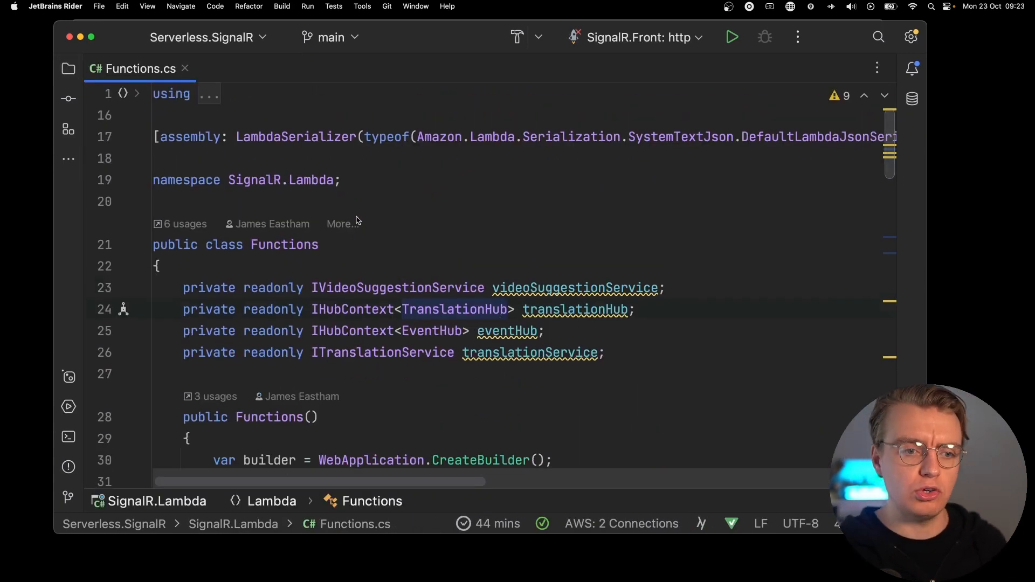
{"action": "scroll", "scroll_direction": "up", "scroll_amount": 3}
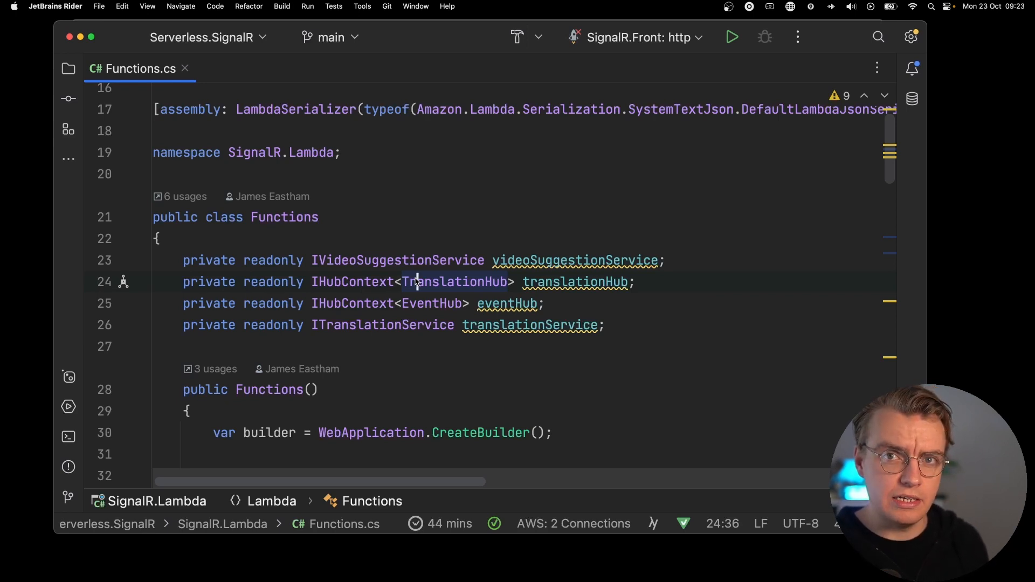
{"action": "scroll", "scroll_direction": "down", "scroll_amount": 3}
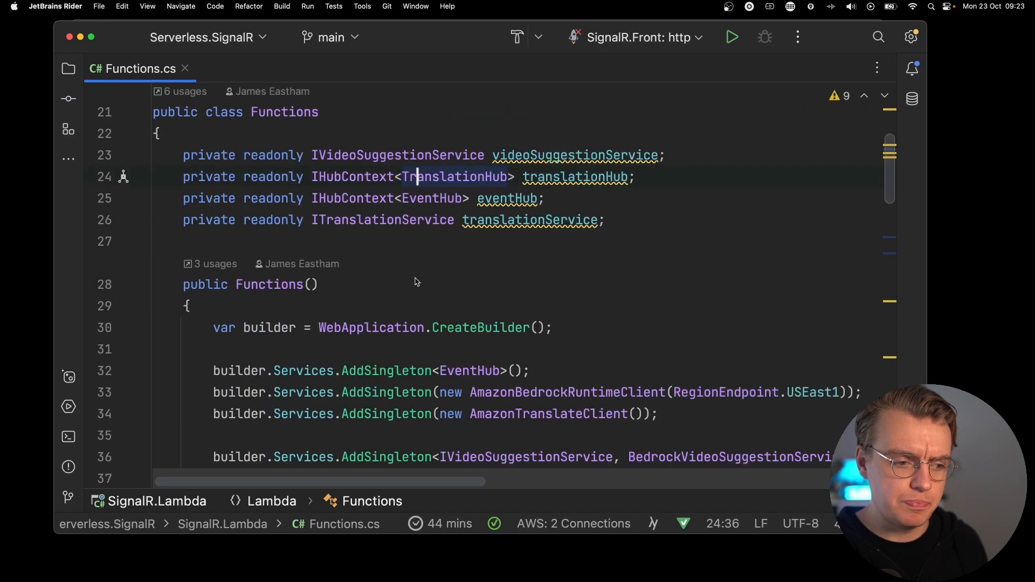
{"action": "scroll", "scroll_direction": "down", "scroll_amount": 3}
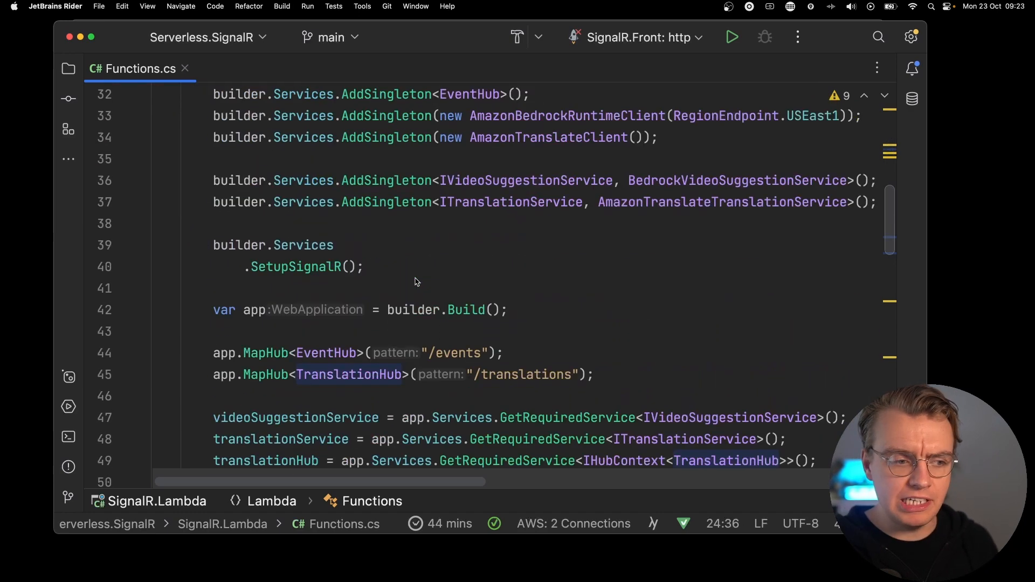
{"action": "scroll", "scroll_direction": "up", "scroll_amount": 3}
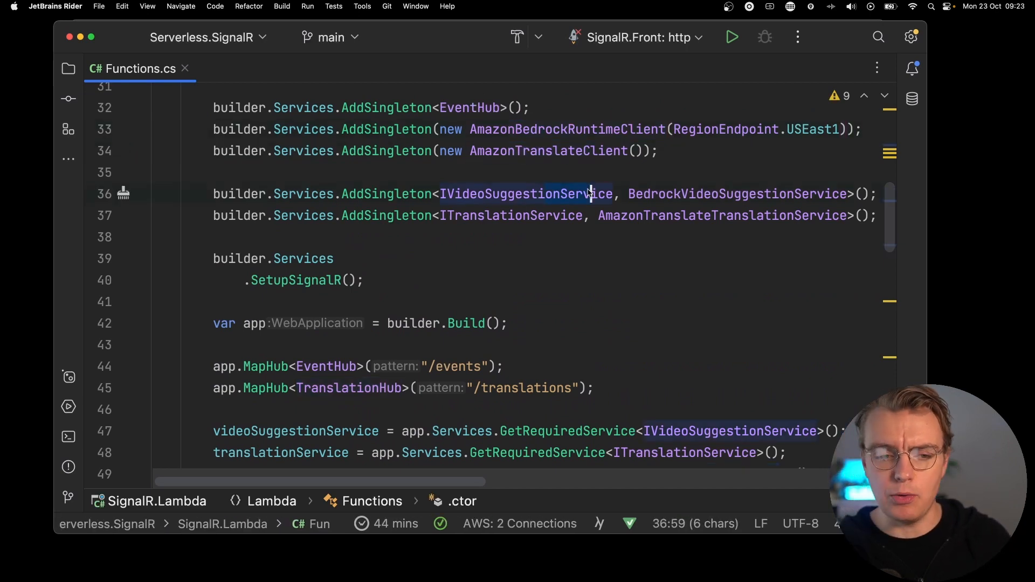
{"action": "scroll", "scroll_direction": "up", "scroll_amount": 3}
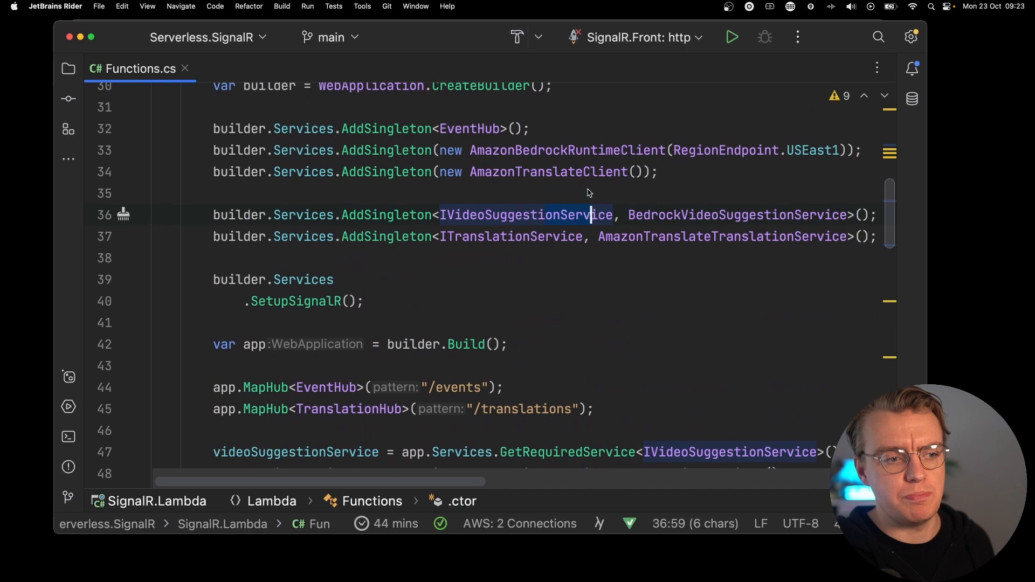
{"action": "scroll", "scroll_direction": "up", "scroll_amount": 3}
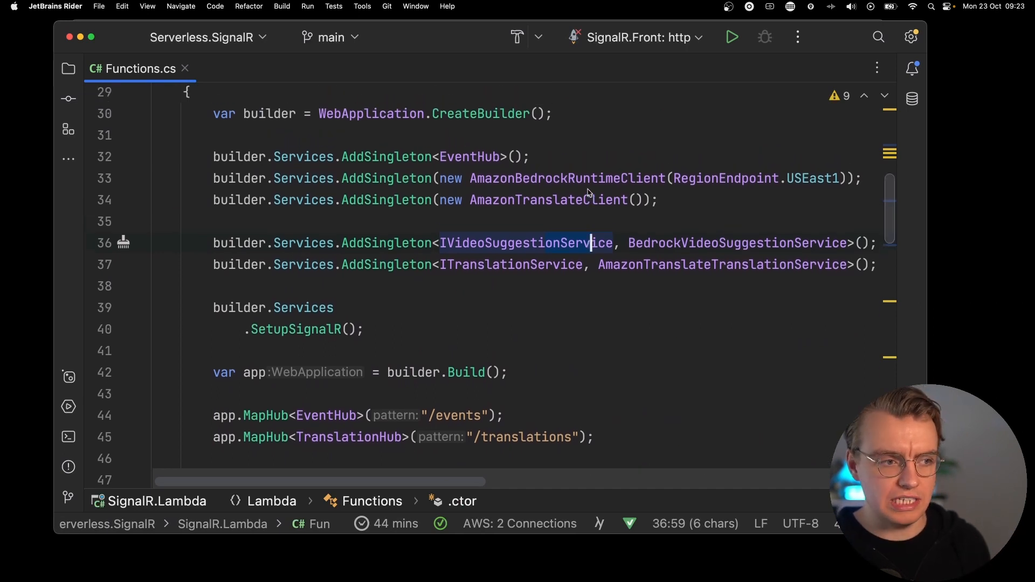
{"action": "scroll", "scroll_direction": "up", "scroll_amount": 3}
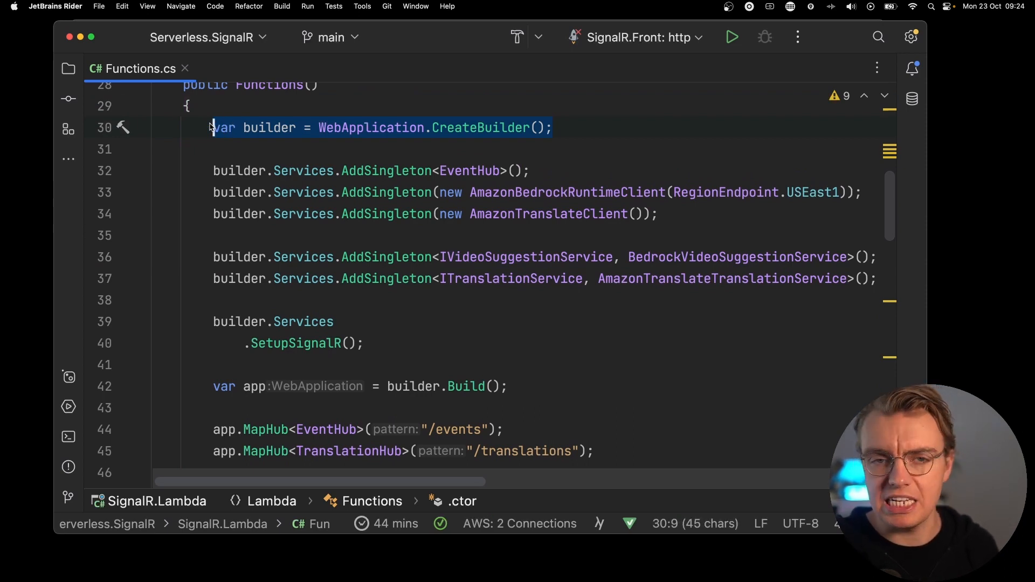
{"action": "mouse_move", "coordinate": [237, 146]}
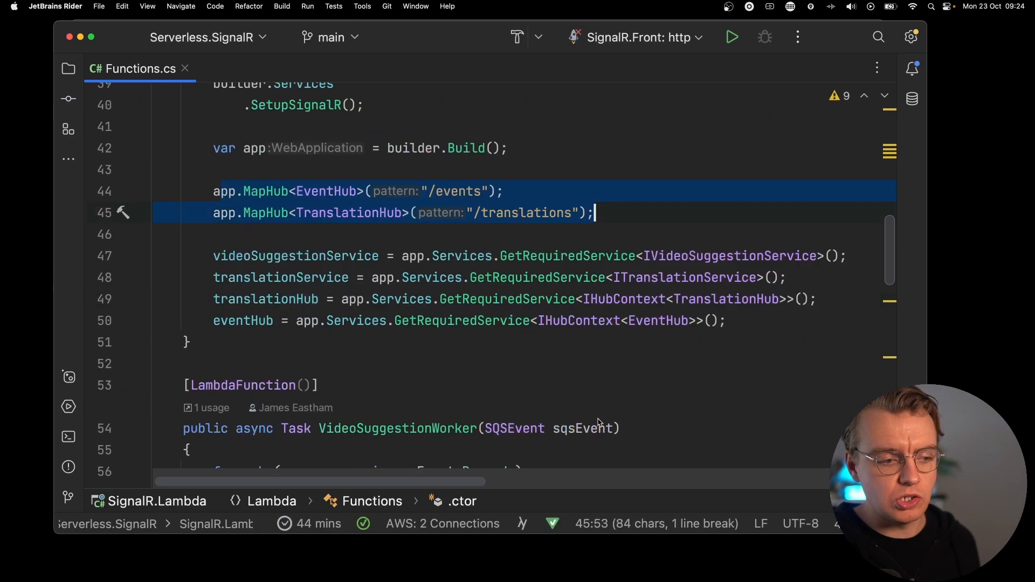
{"action": "mouse_move", "coordinate": [606, 373]}
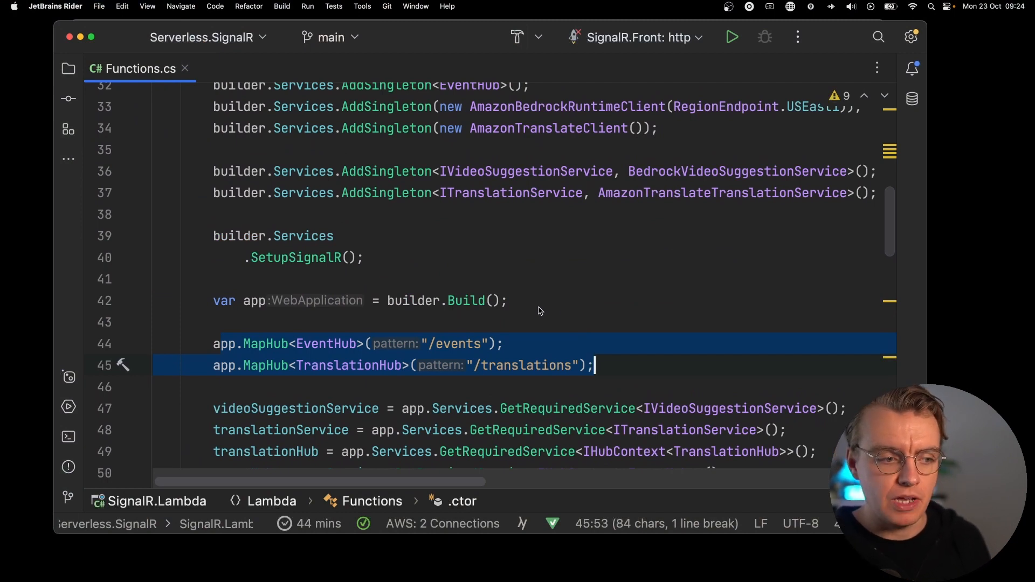
{"action": "left_click", "coordinate": [255, 300]}
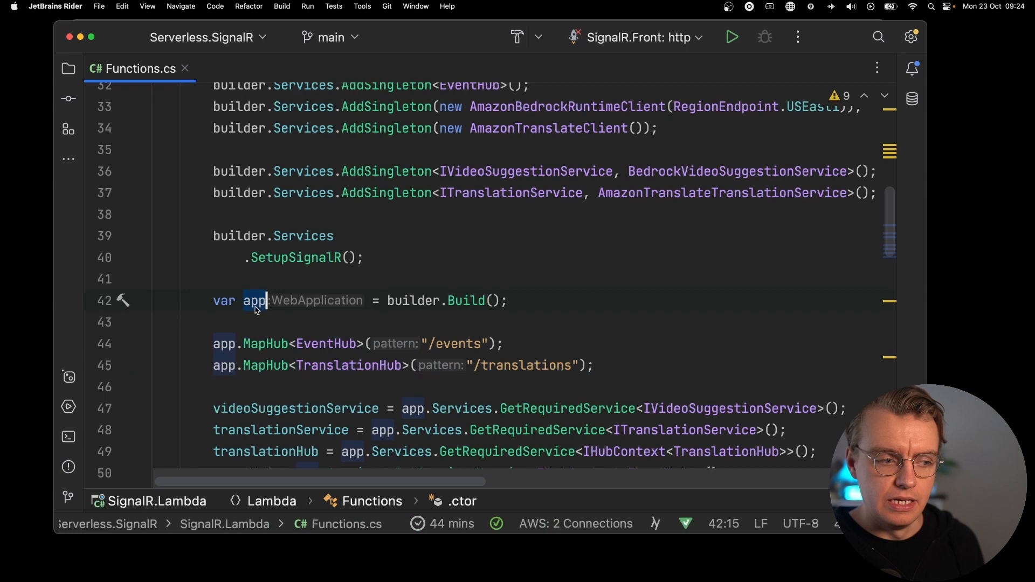
{"action": "scroll", "scroll_direction": "up", "scroll_amount": 3}
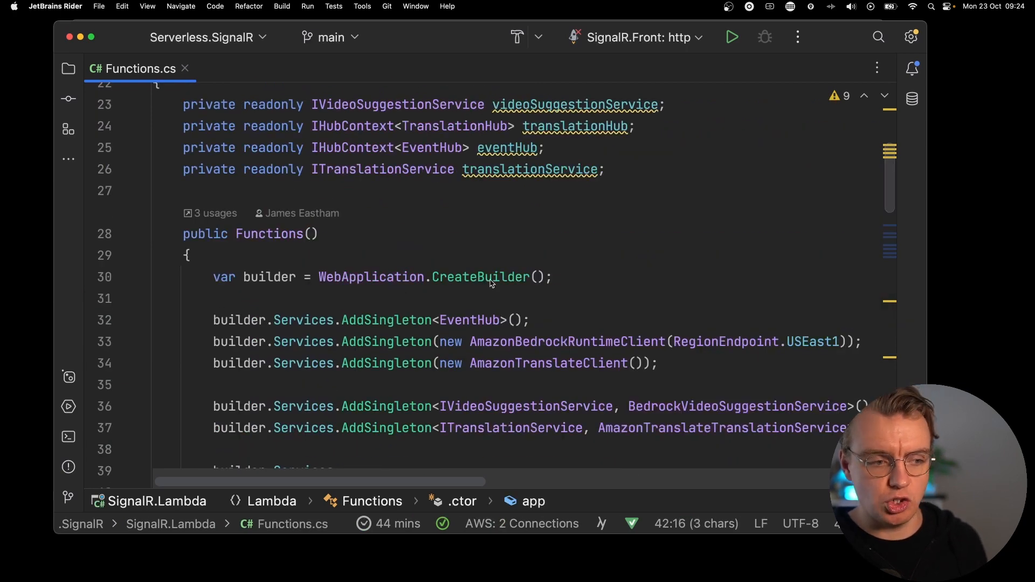
{"action": "scroll", "scroll_direction": "down", "scroll_amount": 3}
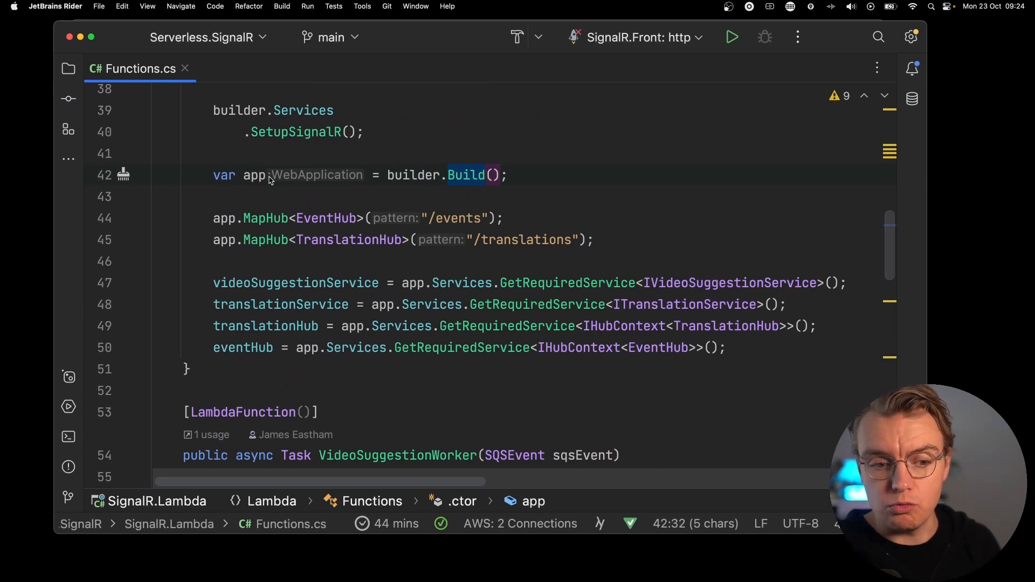
{"action": "mouse_move", "coordinate": [423, 314]}
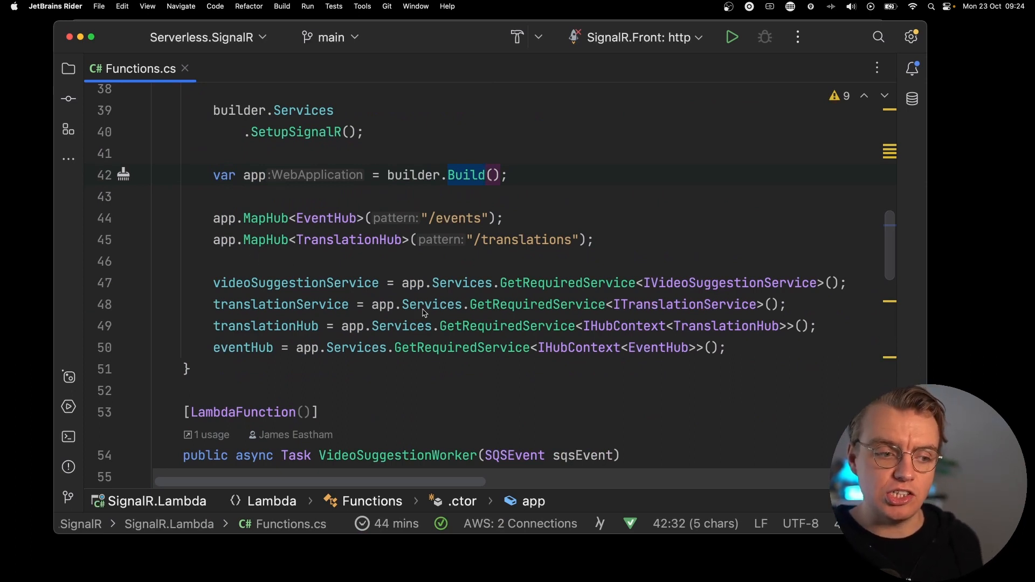
{"action": "left_click", "coordinate": [413, 283]}
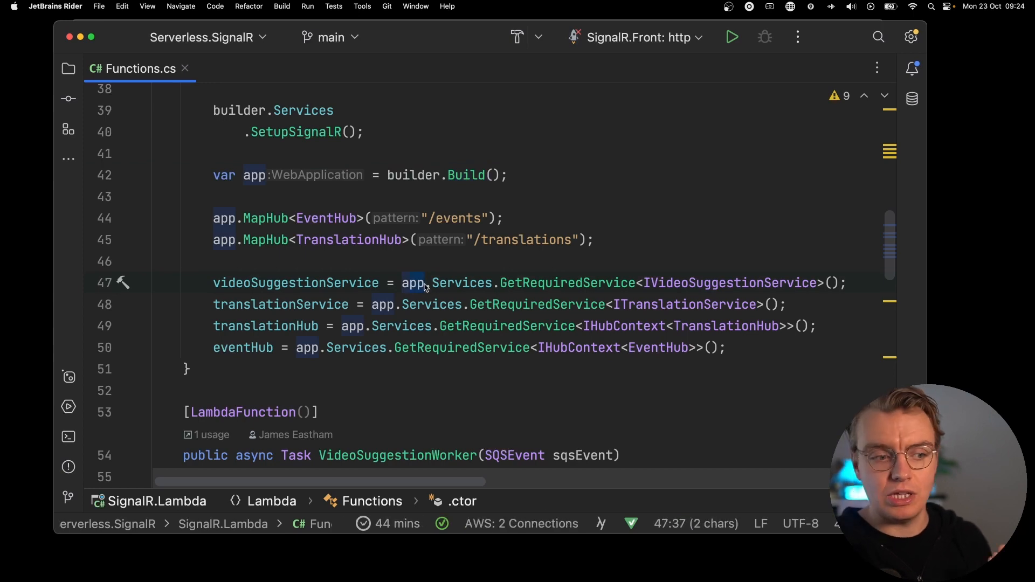
{"action": "scroll", "scroll_direction": "down", "scroll_amount": 3}
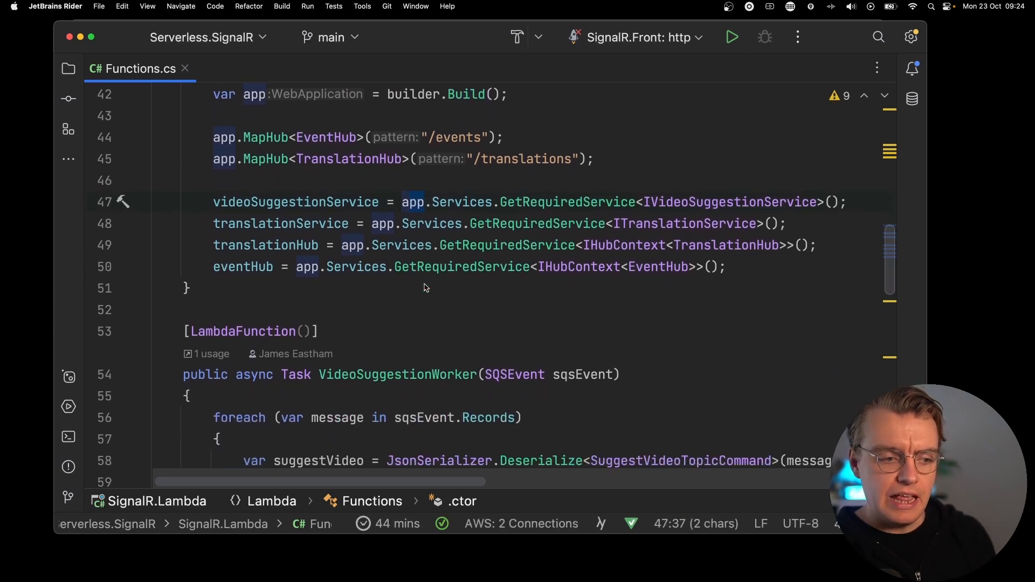
{"action": "scroll", "scroll_direction": "down", "scroll_amount": 3}
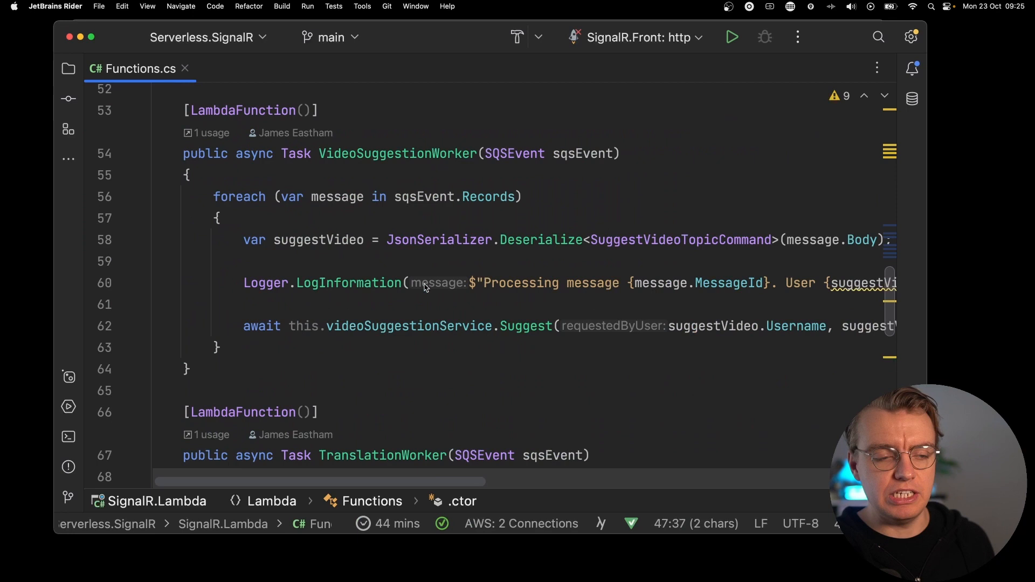
{"action": "left_click", "coordinate": [396, 153]}
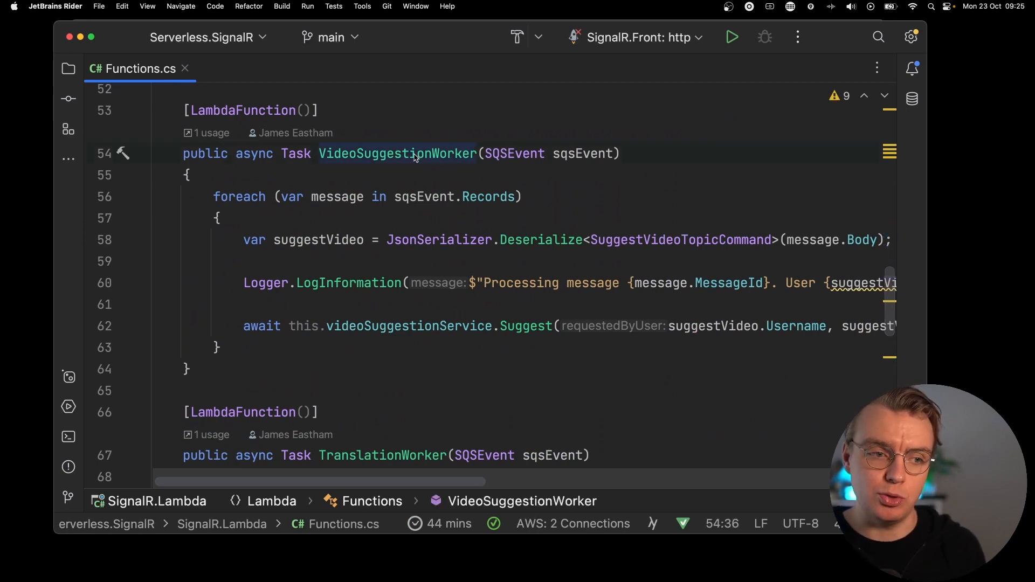
{"action": "left_click", "coordinate": [328, 110]}
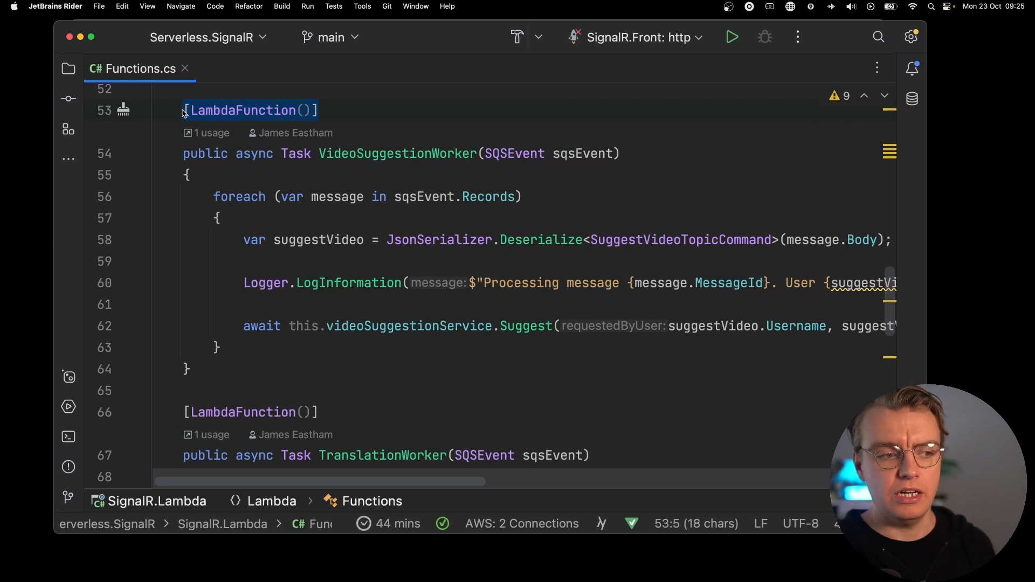
{"action": "mouse_move", "coordinate": [510, 156]}
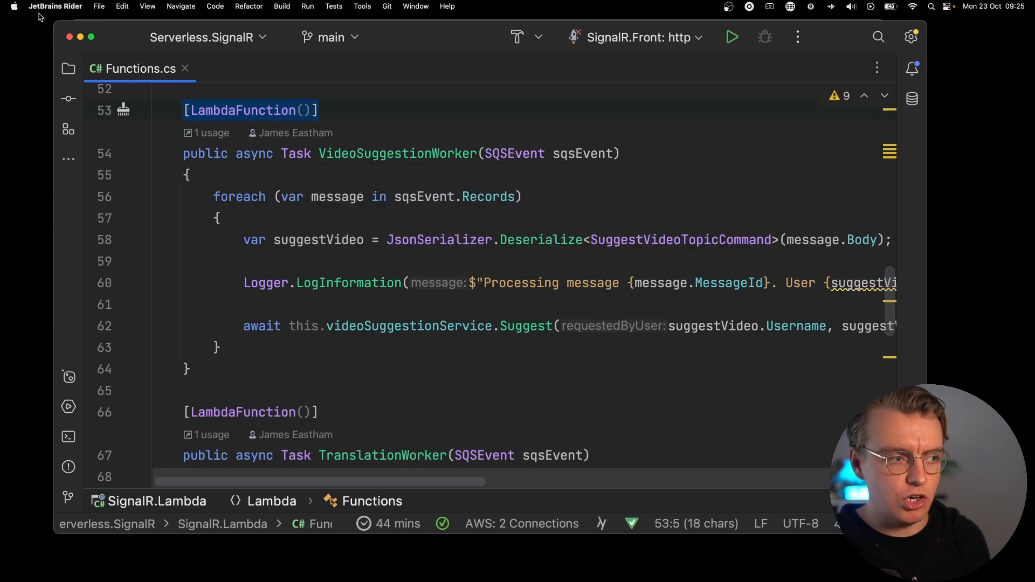
Reopen TranslationWorker's VideoSuggestionWorker.cs to compare its SQS loop with Functions.cs
{"action": "left_click", "coordinate": [68, 68]}
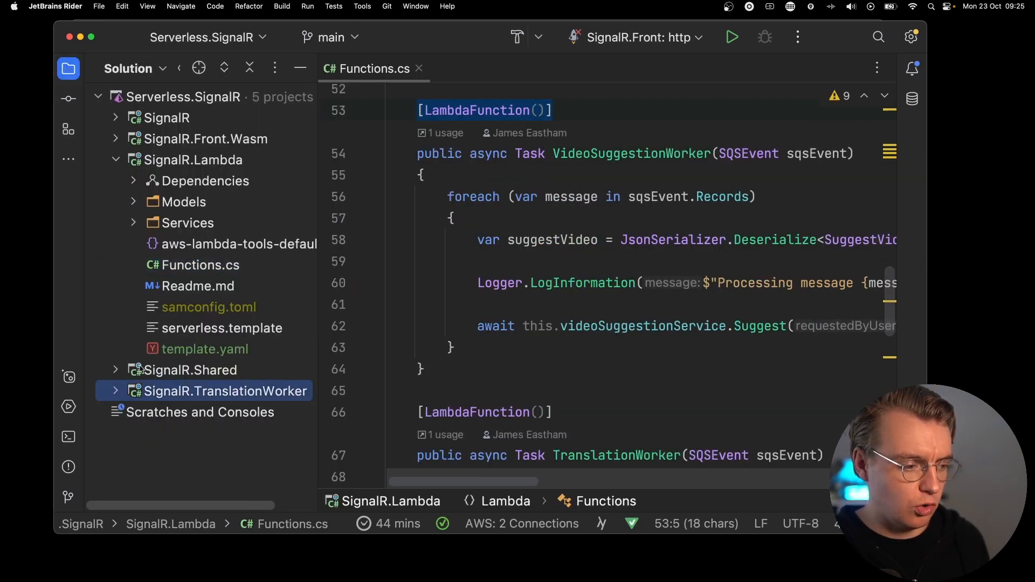
{"action": "left_click", "coordinate": [115, 390]}
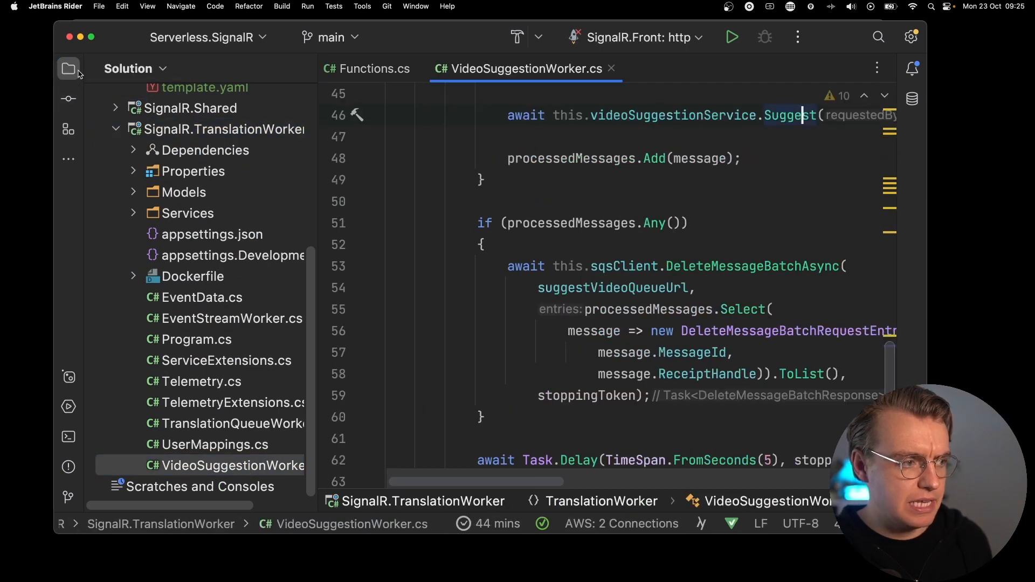
{"action": "left_click", "coordinate": [68, 68]}
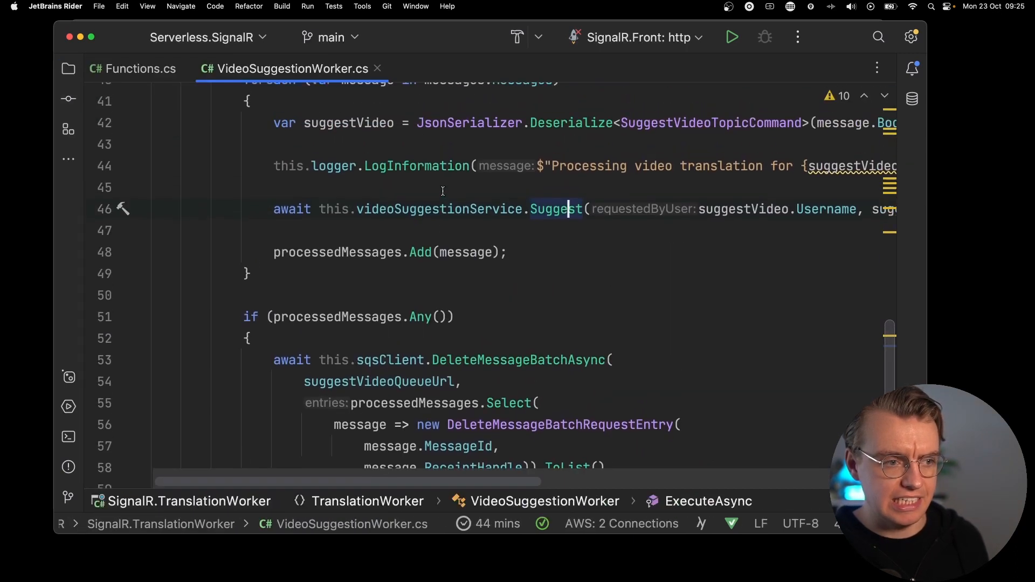
{"action": "scroll", "scroll_direction": "up", "scroll_amount": 3}
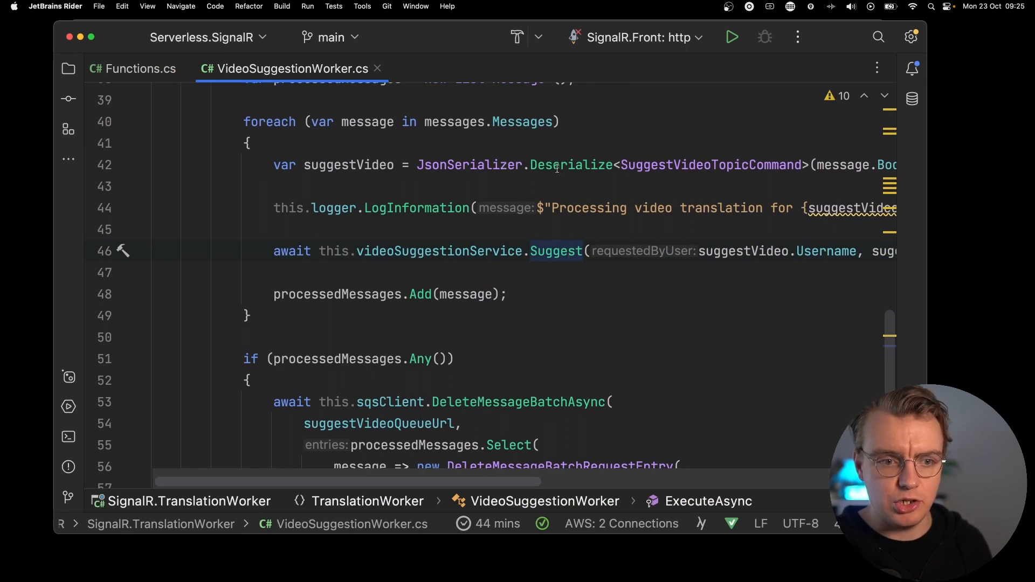
{"action": "left_click", "coordinate": [667, 164]}
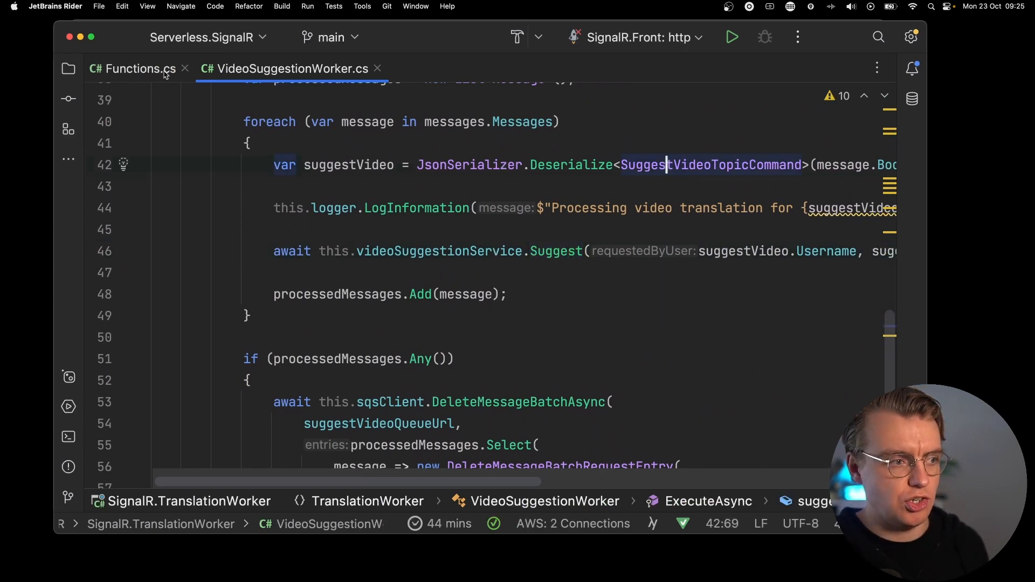
{"action": "left_click", "coordinate": [132, 68]}
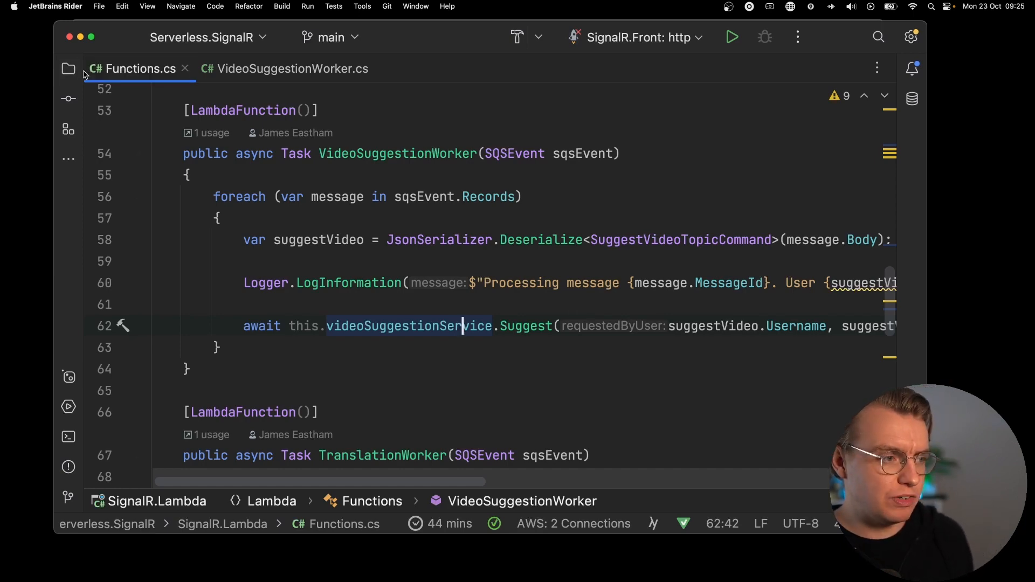
In BedrockVideoSuggestionService.cs, select the SendCoreAsync statement in the ChunkReceived handler
{"action": "left_click", "coordinate": [68, 68]}
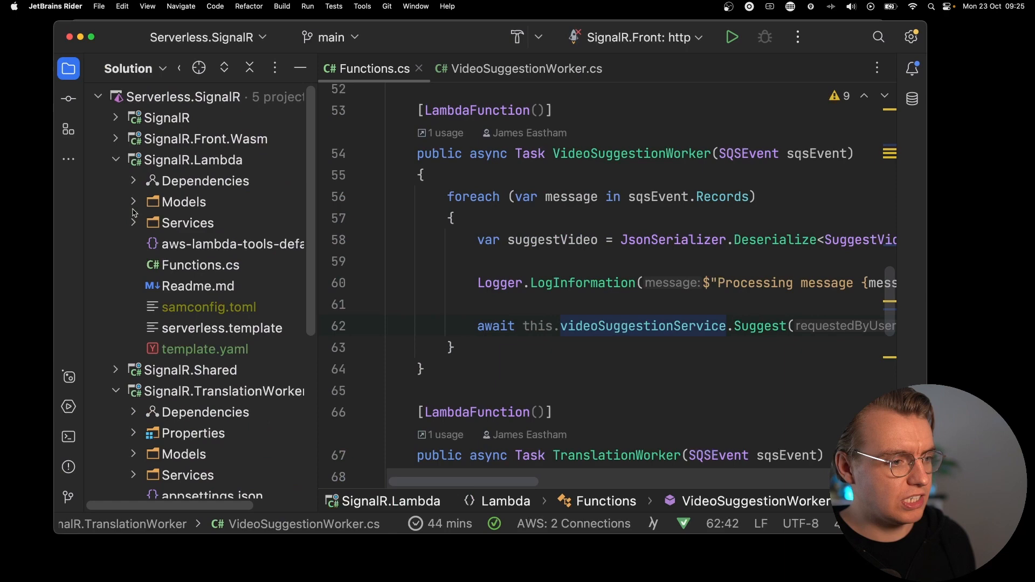
{"action": "left_click", "coordinate": [133, 223]}
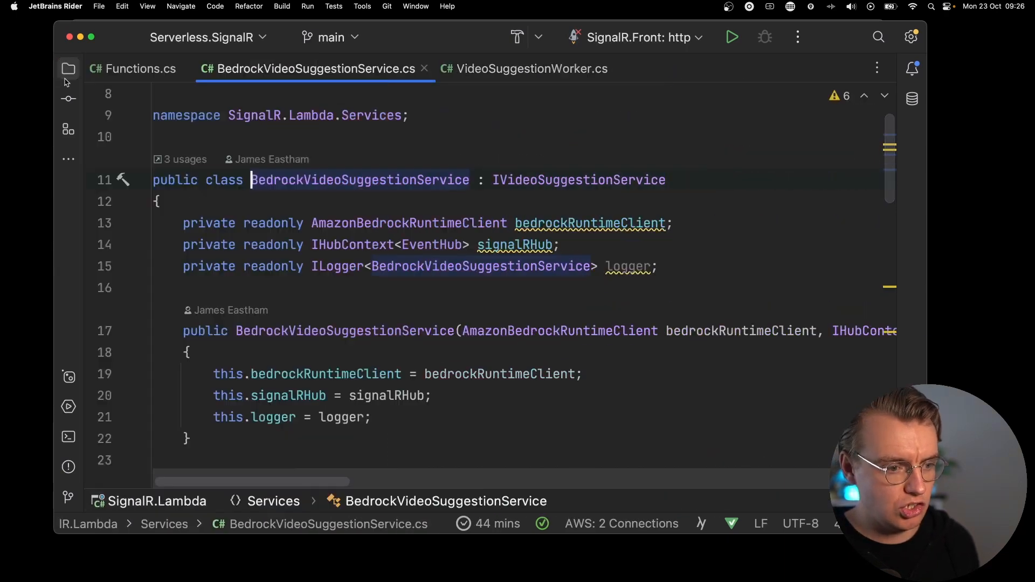
{"action": "scroll", "scroll_direction": "down", "scroll_amount": 3}
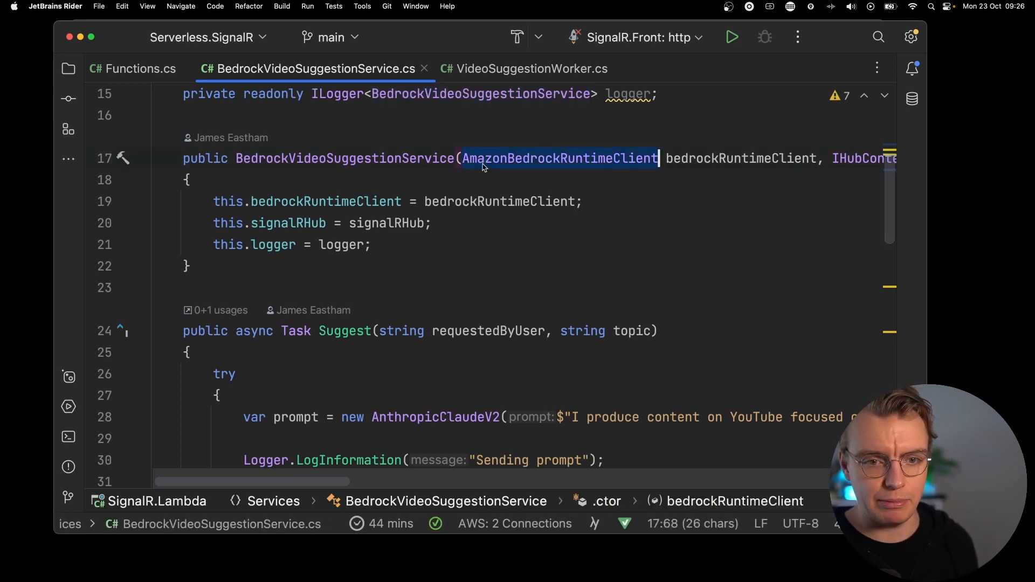
{"action": "scroll", "scroll_direction": "right", "scroll_amount": 3}
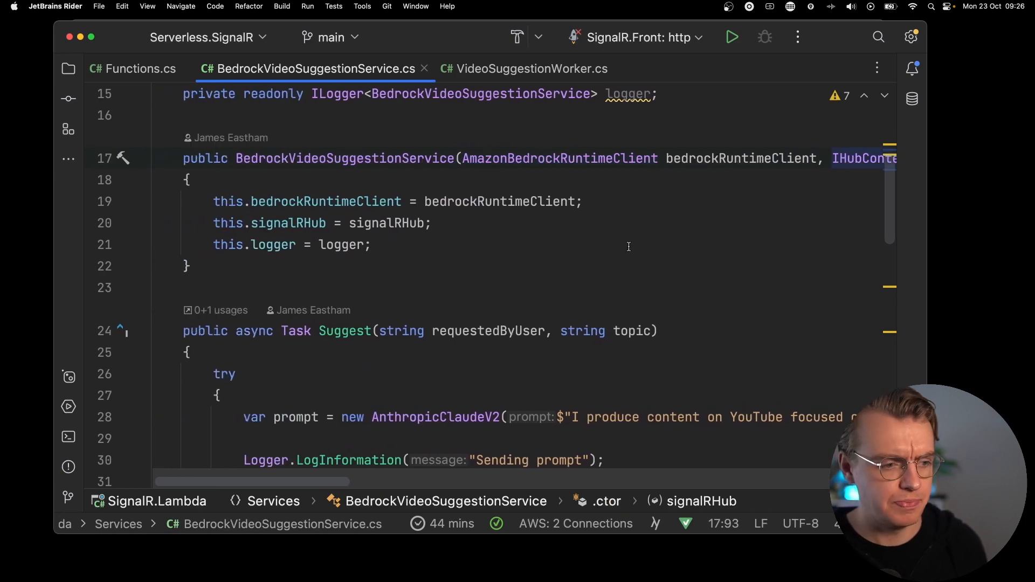
{"action": "scroll", "scroll_direction": "down", "scroll_amount": 3}
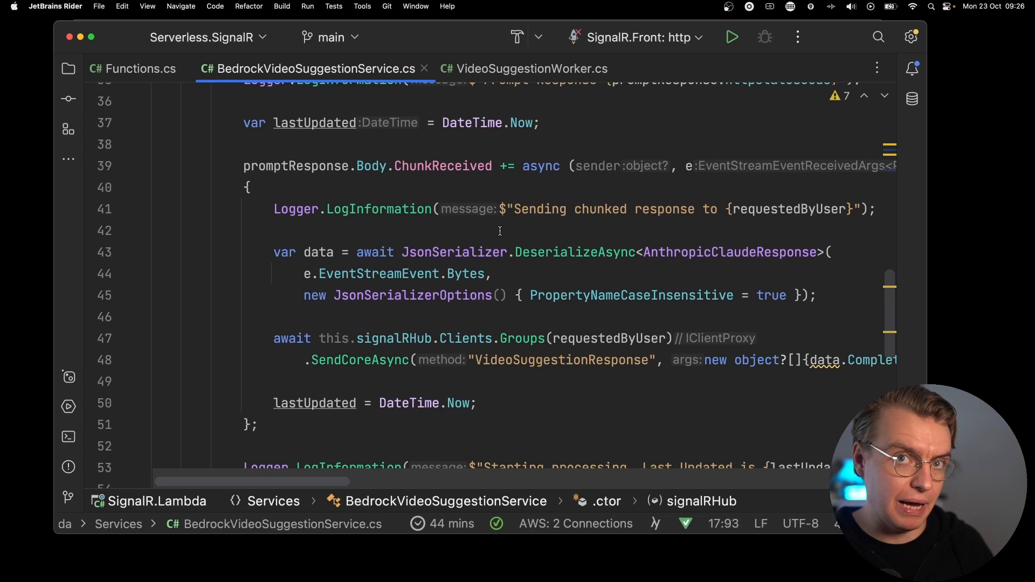
{"action": "scroll", "scroll_direction": "up", "scroll_amount": 3}
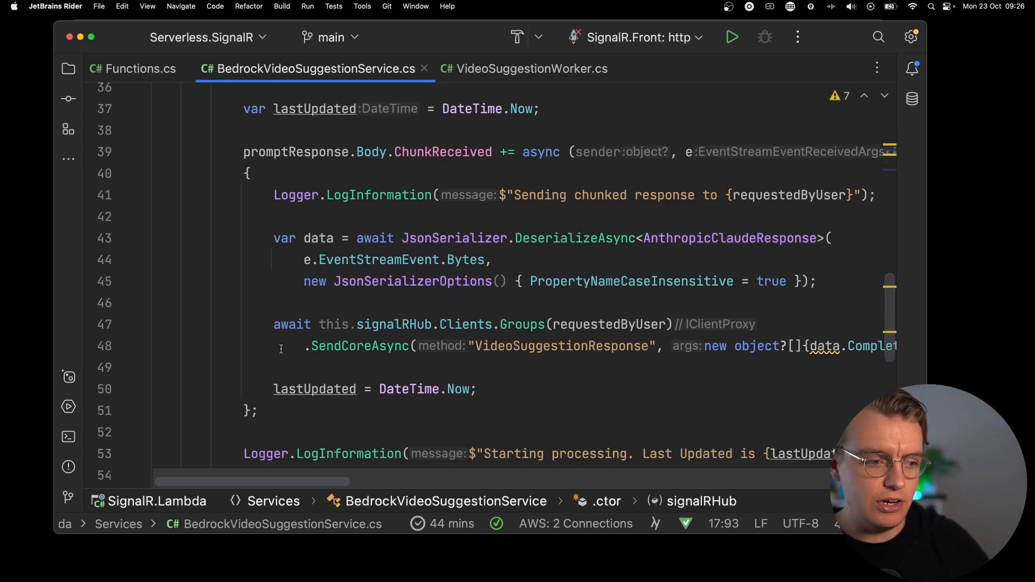
{"action": "left_click", "coordinate": [731, 346]}
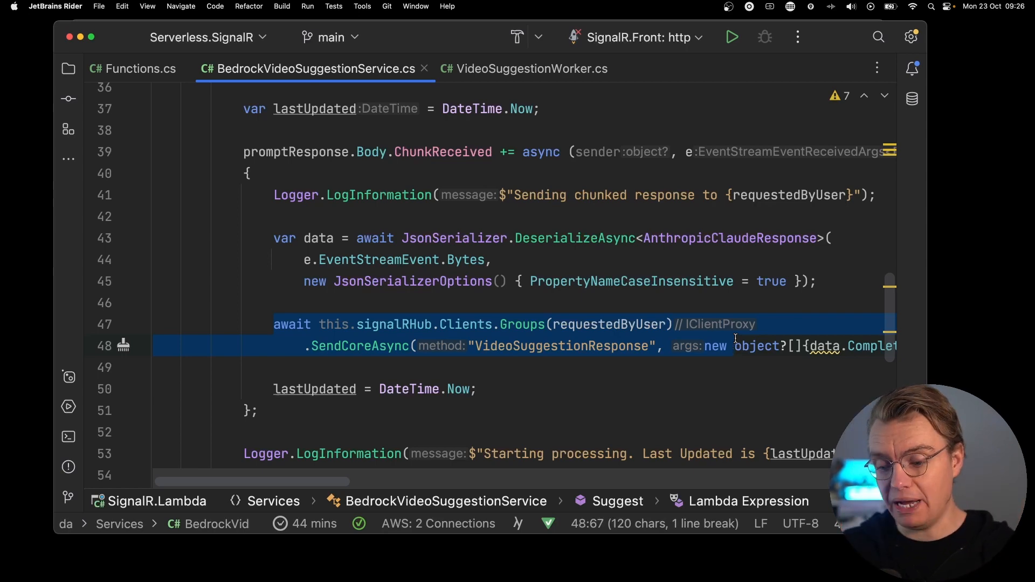
{"action": "left_click", "coordinate": [132, 69]}
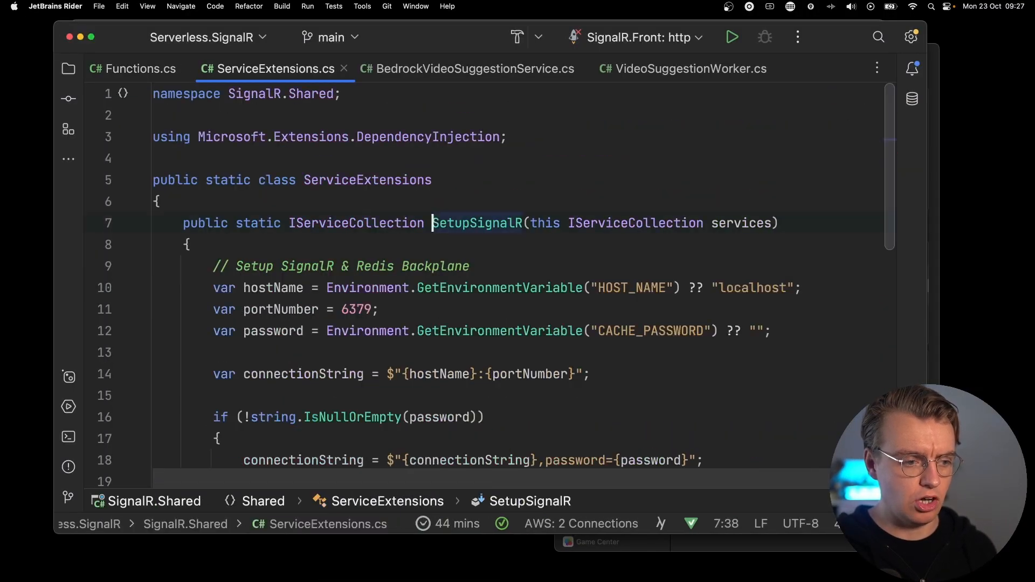
In ServiceExtensions.cs, select the 'translation' channel prefix in AddStackExchangeRedis, then return to Functions.cs
{"action": "scroll", "scroll_direction": "down", "scroll_amount": 3}
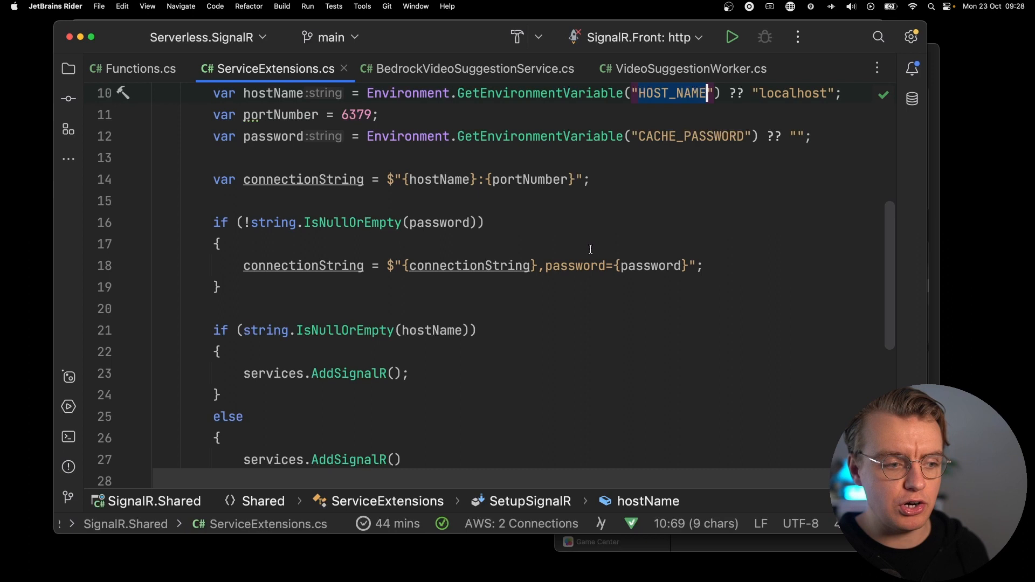
{"action": "scroll", "scroll_direction": "down", "scroll_amount": 3}
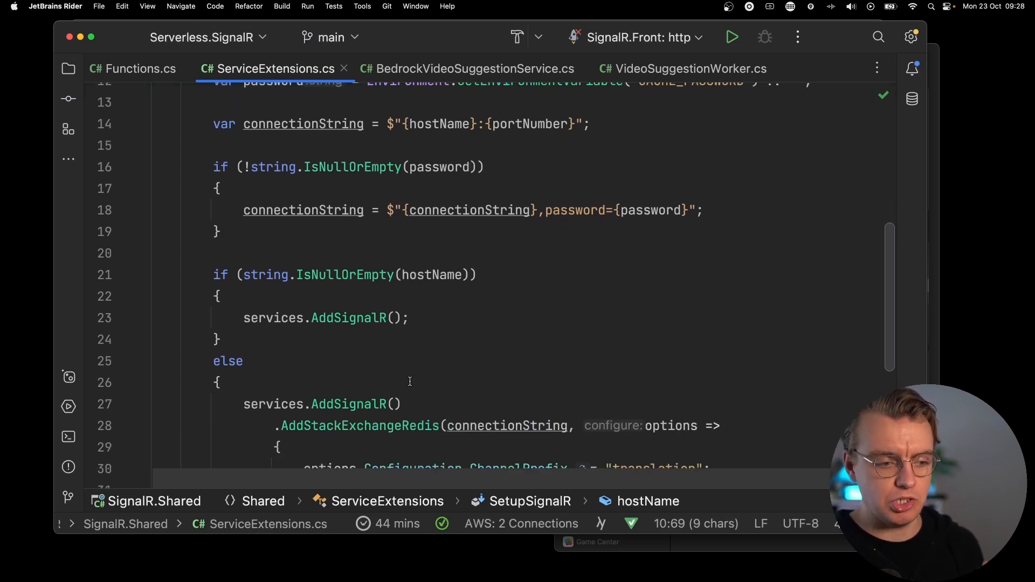
{"action": "scroll", "scroll_direction": "down", "scroll_amount": 3}
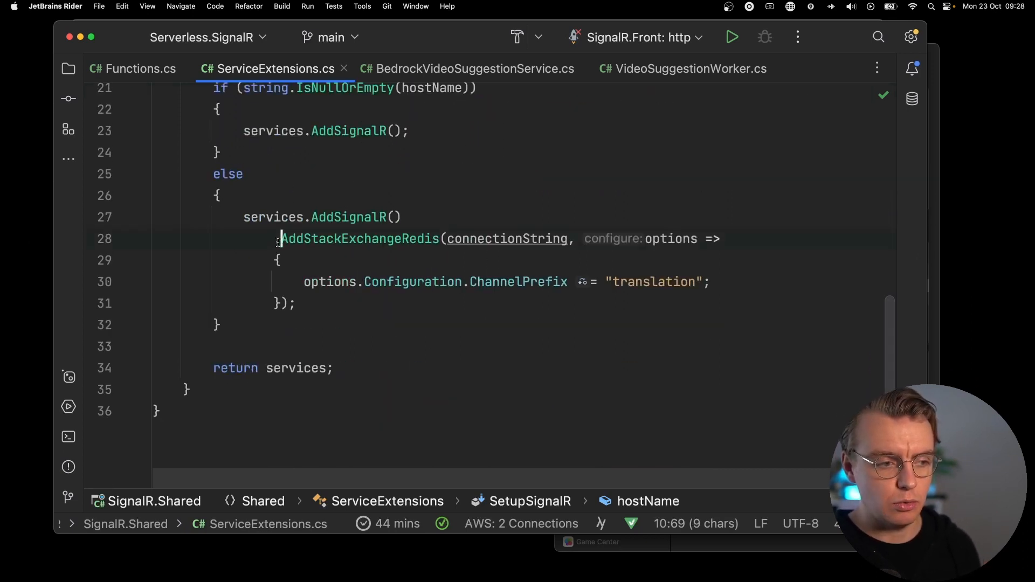
{"action": "left_click", "coordinate": [647, 282]}
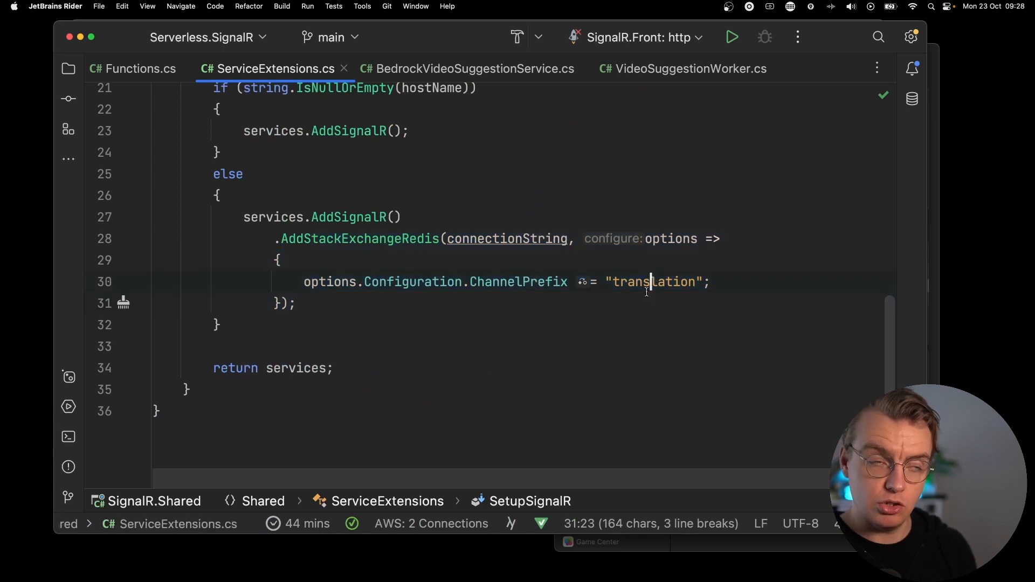
{"action": "double_click", "coordinate": [652, 282]}
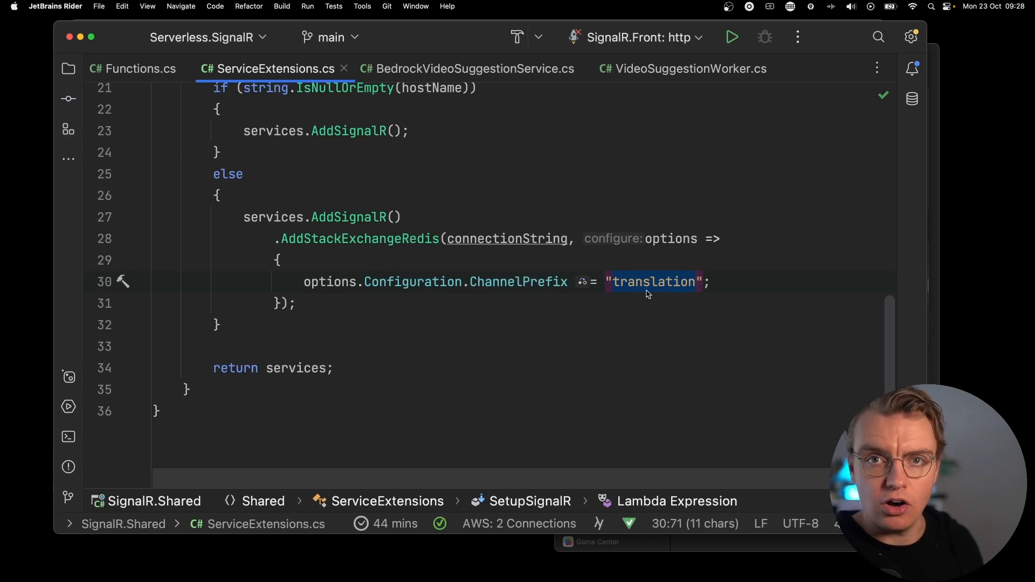
{"action": "mouse_move", "coordinate": [550, 195]}
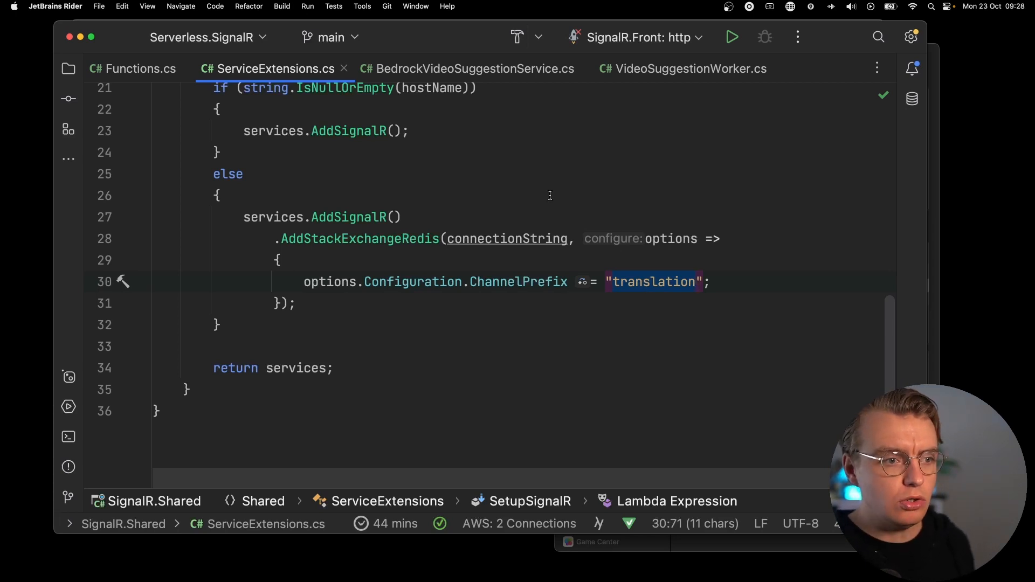
{"action": "mouse_move", "coordinate": [511, 151]}
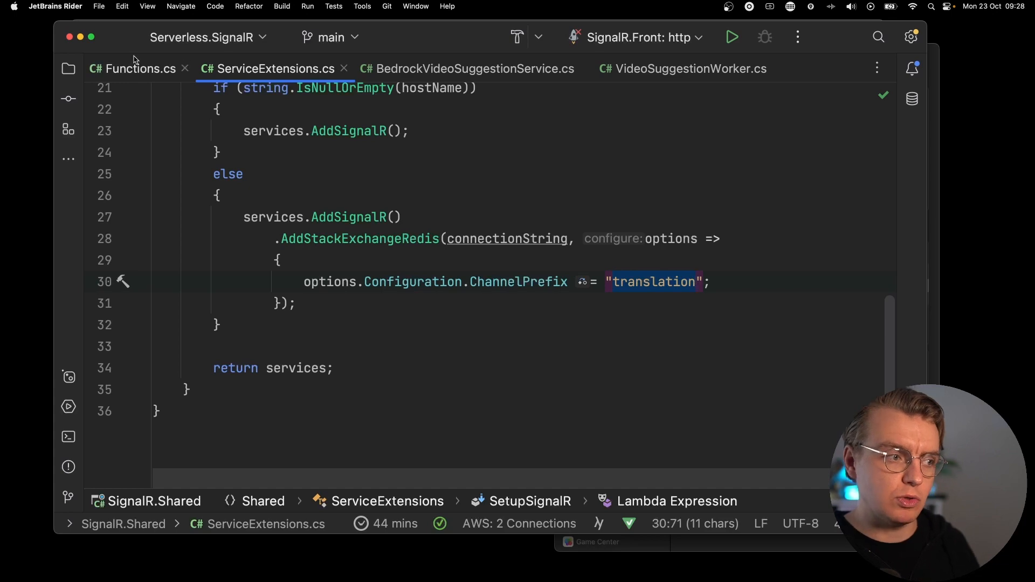
{"action": "left_click", "coordinate": [139, 68]}
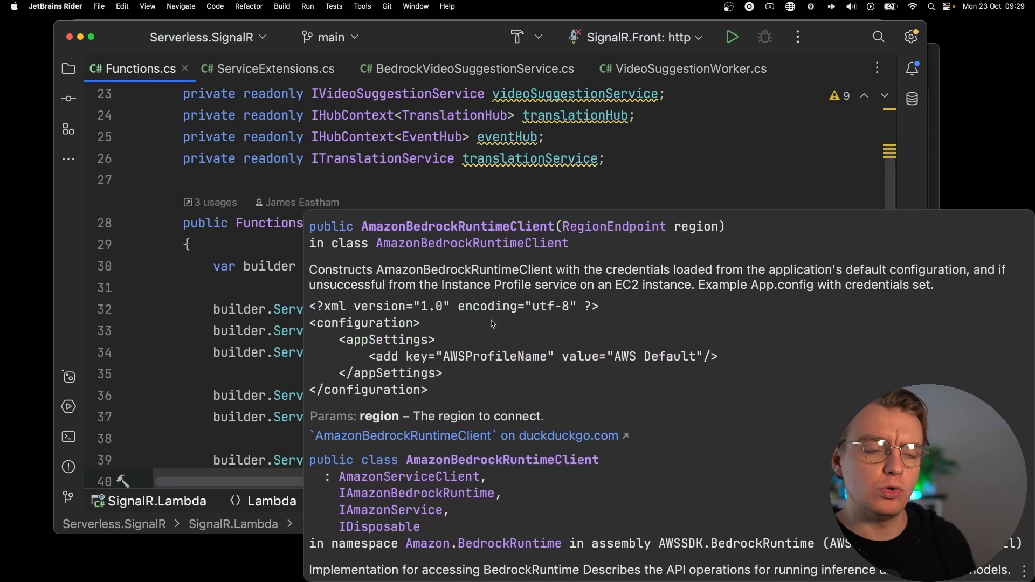
{"action": "left_click", "coordinate": [417, 182]}
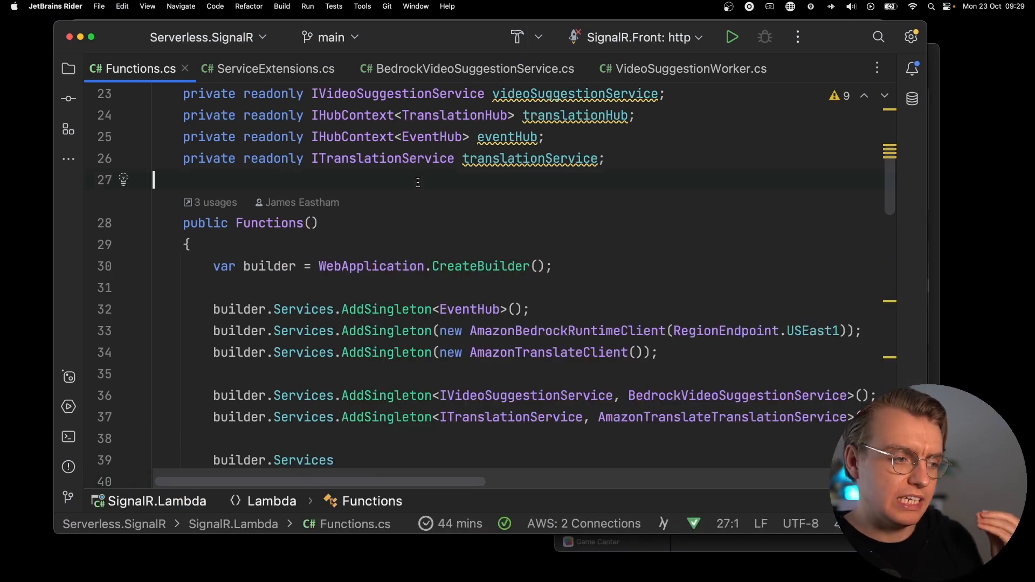
{"action": "scroll", "scroll_direction": "down", "scroll_amount": 3}
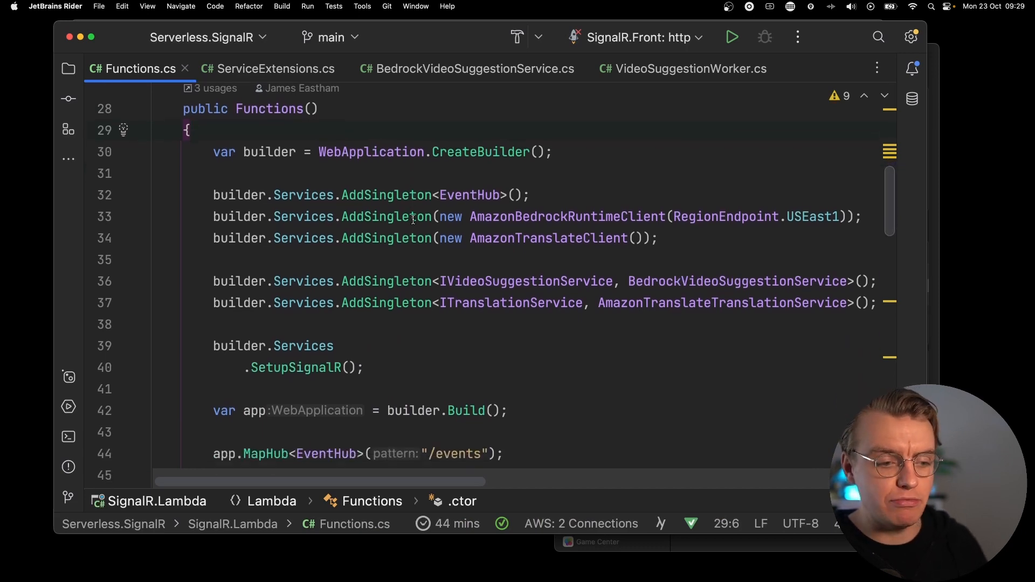
{"action": "scroll", "scroll_direction": "down", "scroll_amount": 3}
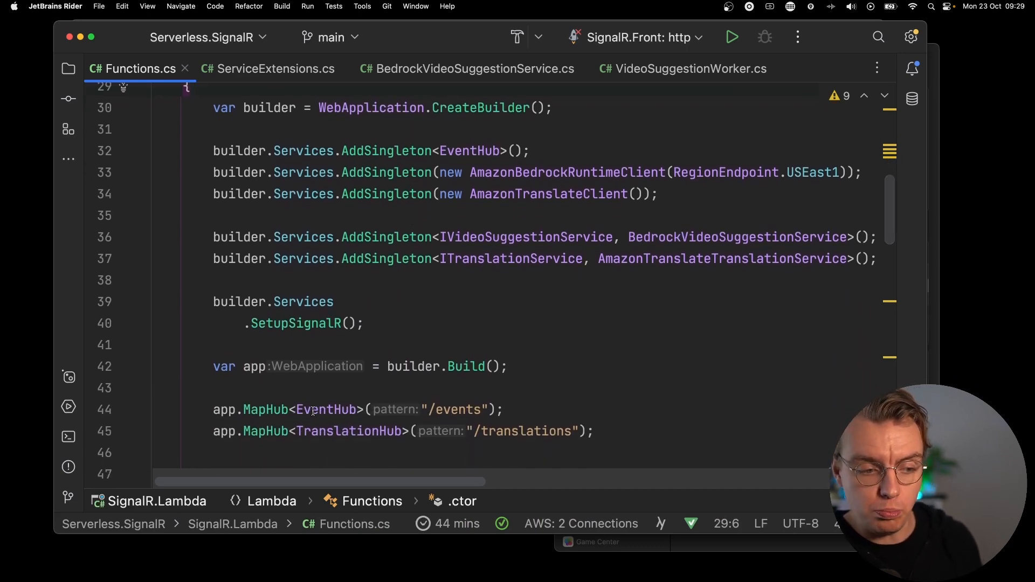
{"action": "left_click", "coordinate": [451, 409]}
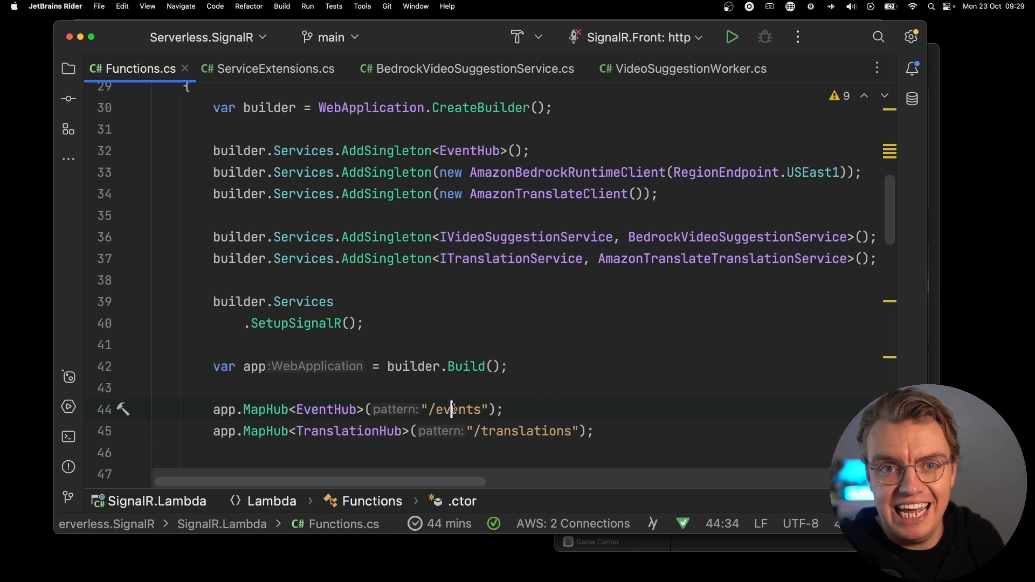
{"action": "scroll", "scroll_direction": "down", "scroll_amount": 3}
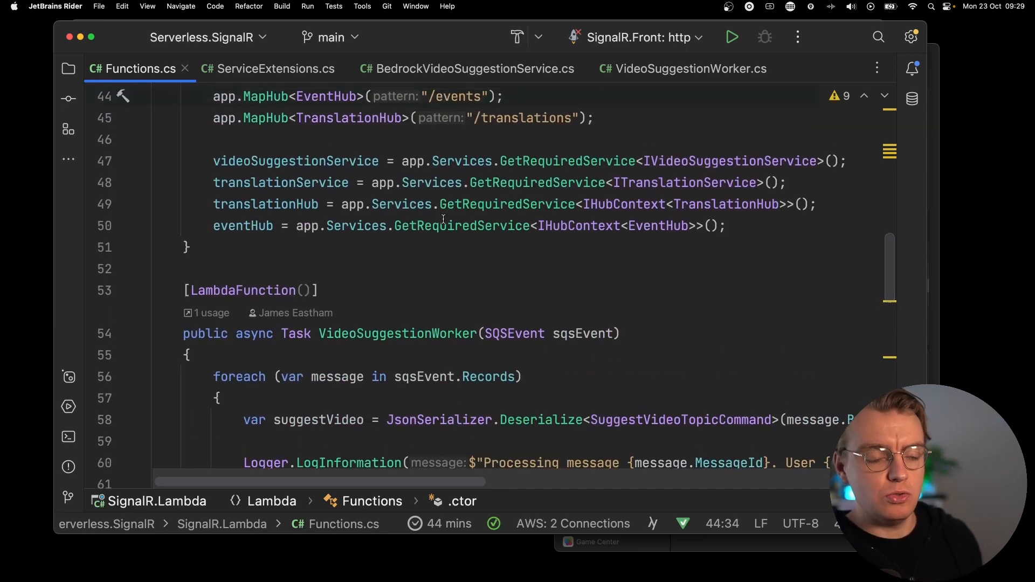
{"action": "scroll", "scroll_direction": "up", "scroll_amount": 3}
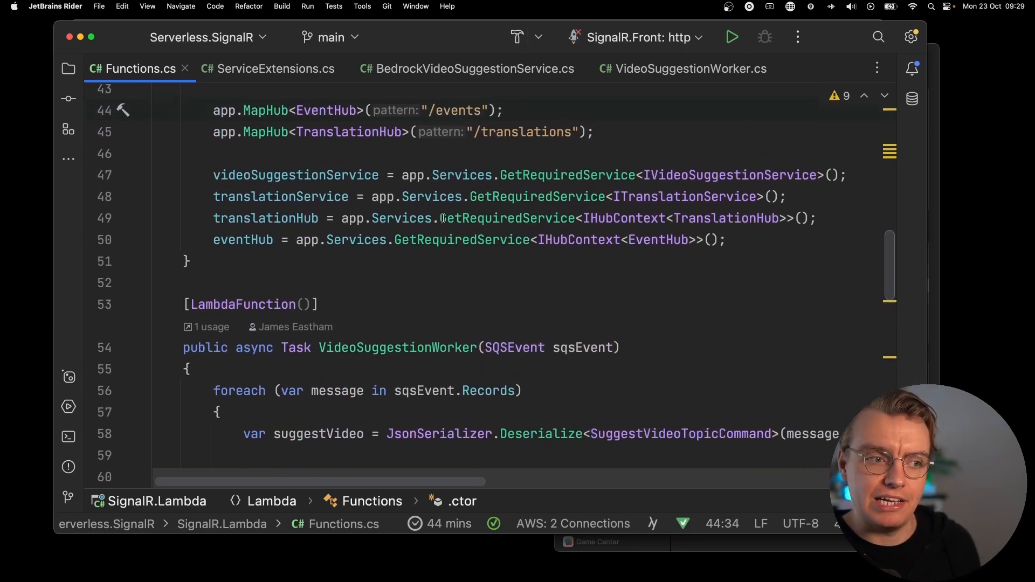
{"action": "scroll", "scroll_direction": "up", "scroll_amount": 3}
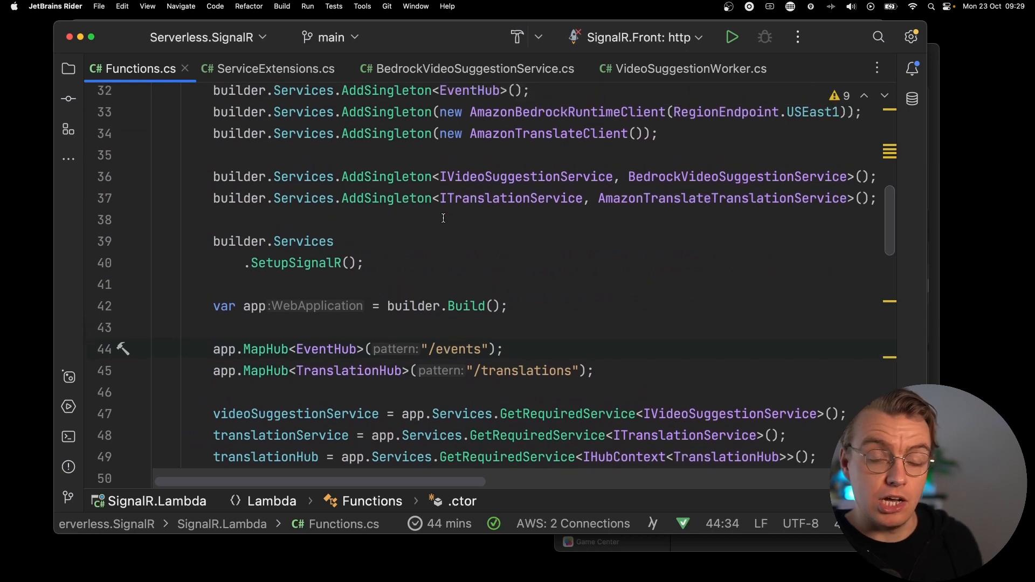
{"action": "scroll", "scroll_direction": "up", "scroll_amount": 3}
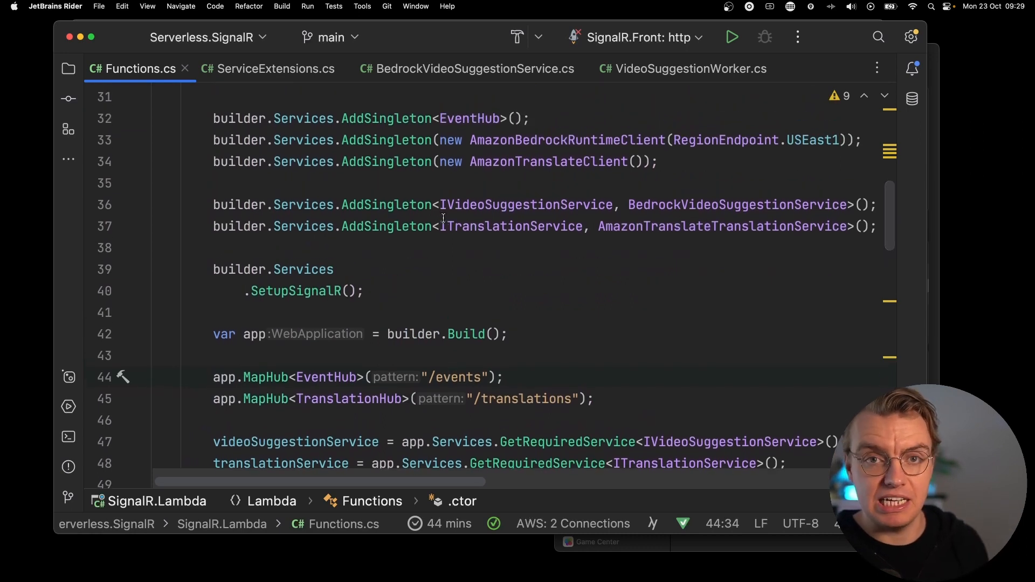